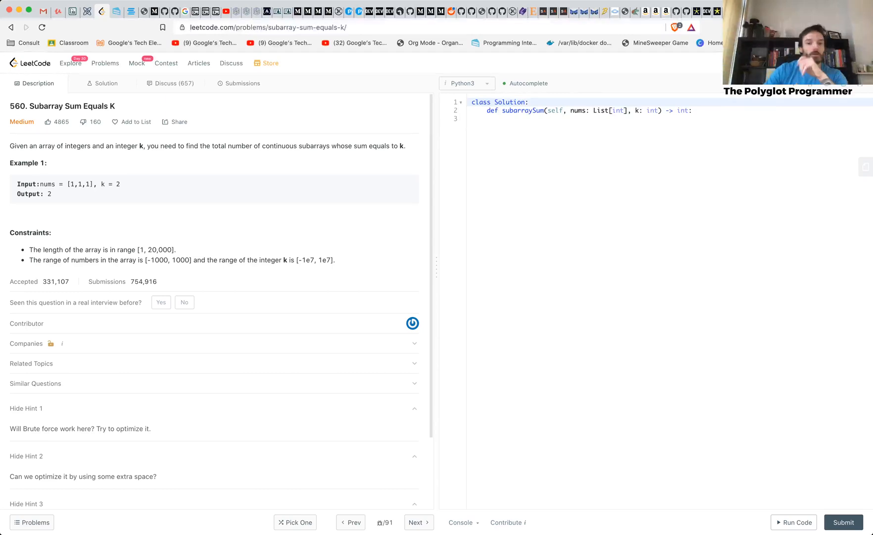
- Write a docstring note below the method listing hashmap, runningSum, counter and the array [1, 1, 1]
{"action": "left_click", "coordinate": [504, 119]}
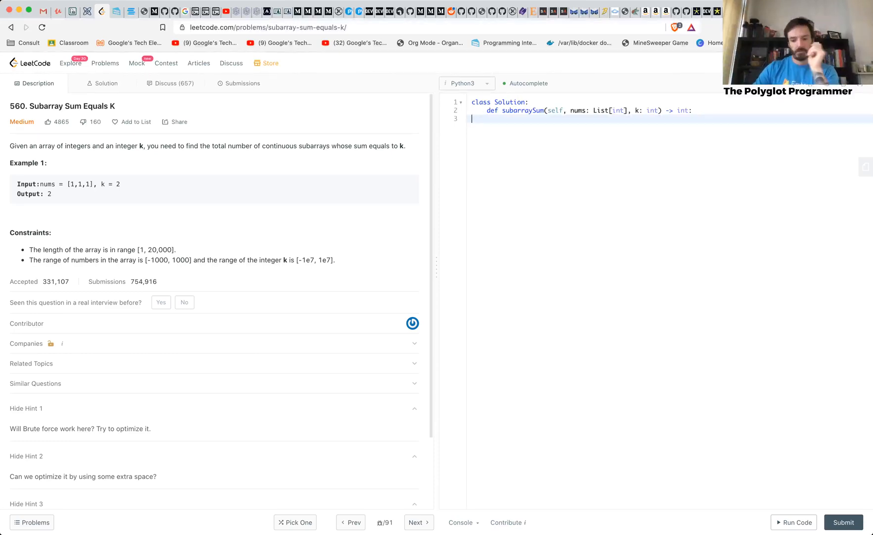
{"action": "type", "text": "\"\"\""}
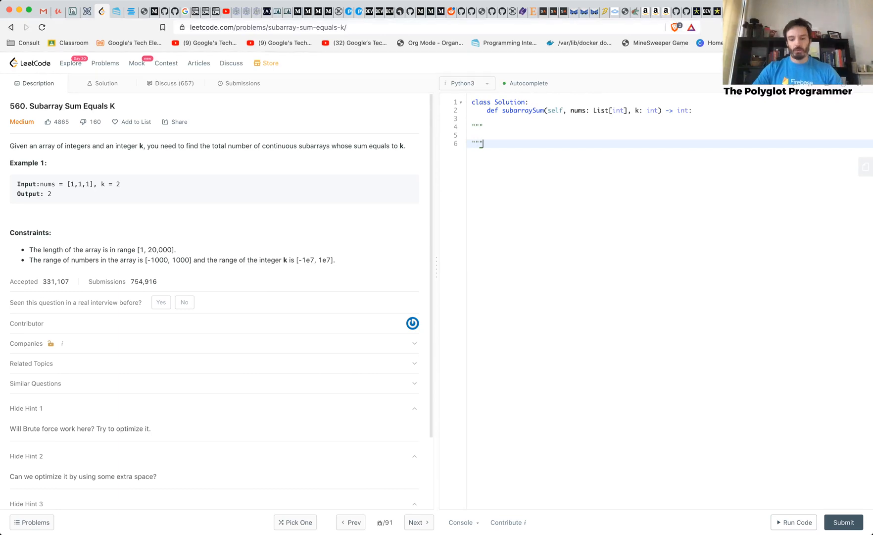
{"action": "type", "text": "hashmap"}
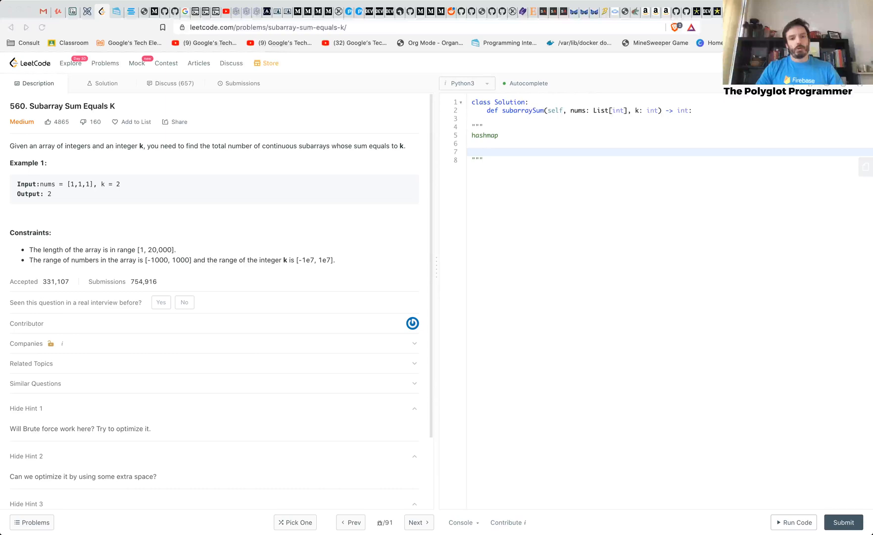
{"action": "key", "text": "Backspace"}
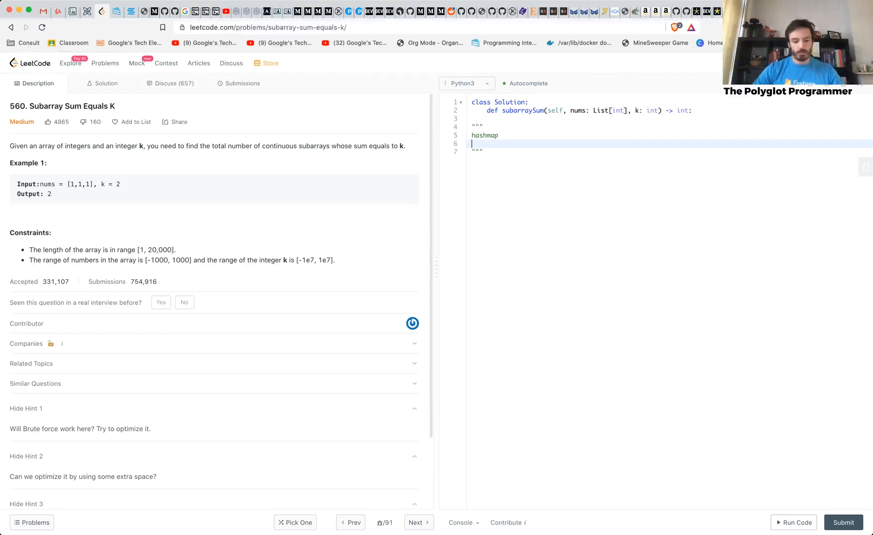
{"action": "type", "text": "run"}
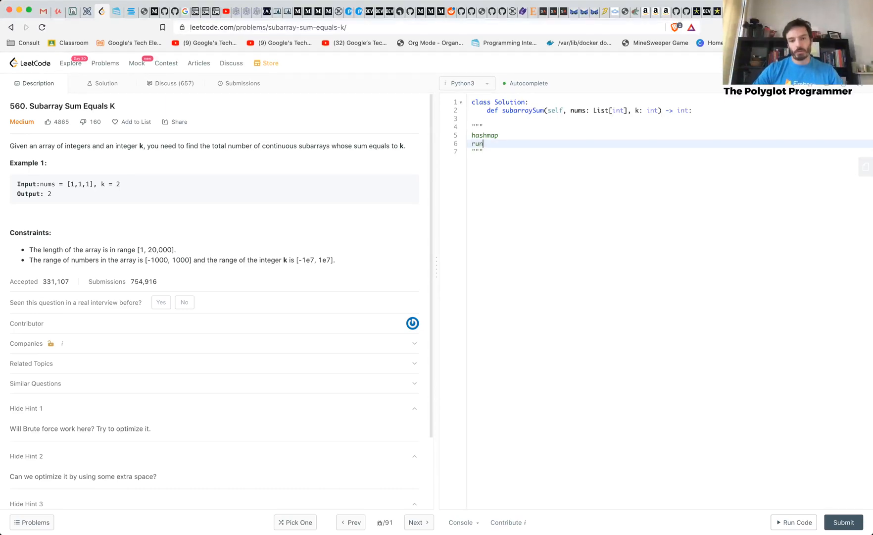
{"action": "type", "text": "ningSum"}
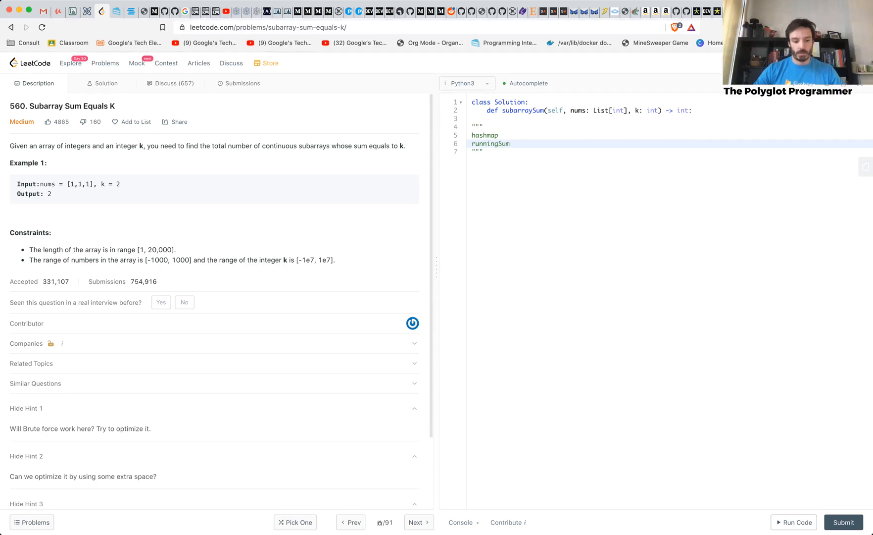
{"action": "type", "text": "counter"}
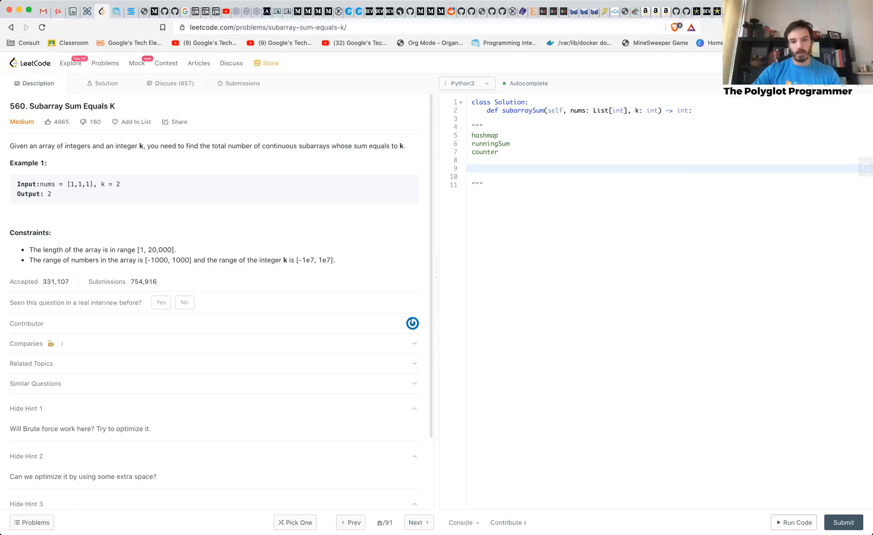
{"action": "type", "text": "[1]"}
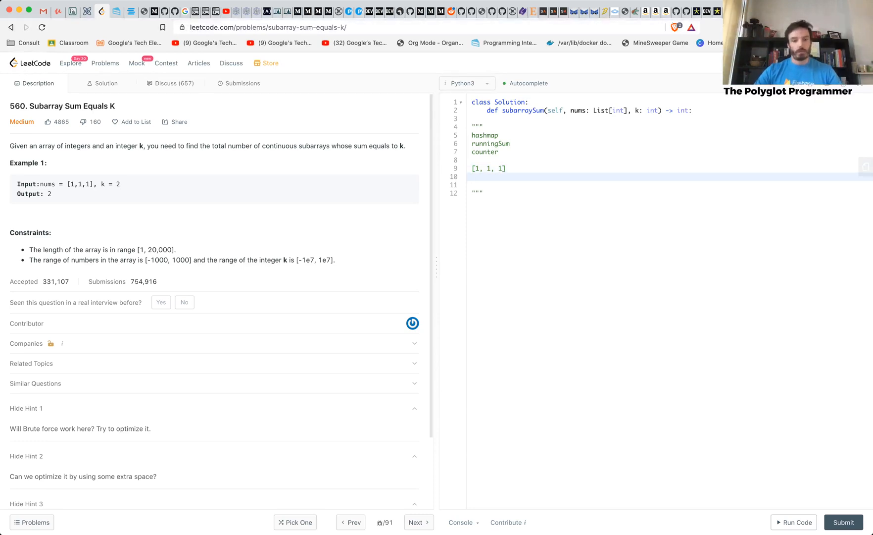
- Add a marker under the array, then the trace lines runninSum = 3 and target = 2
{"action": "type", "text": "I"}
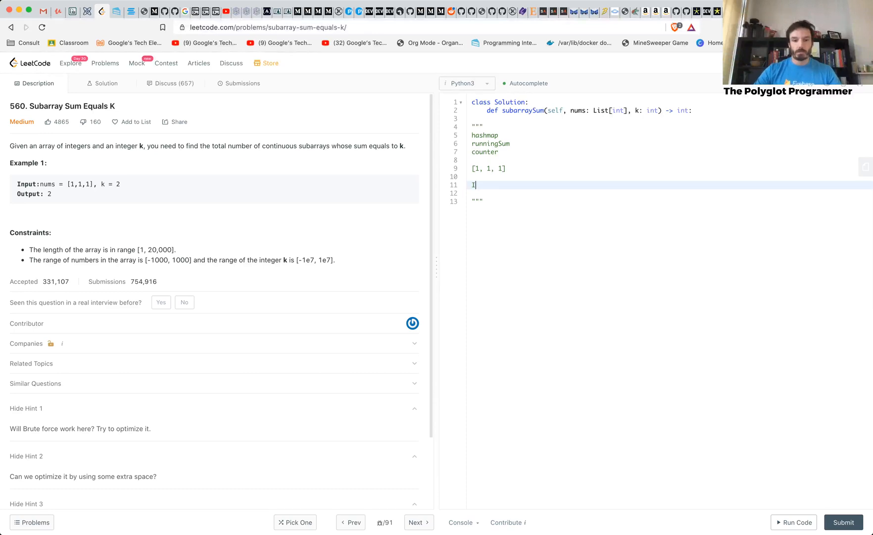
{"action": "key", "text": "Backspace"}
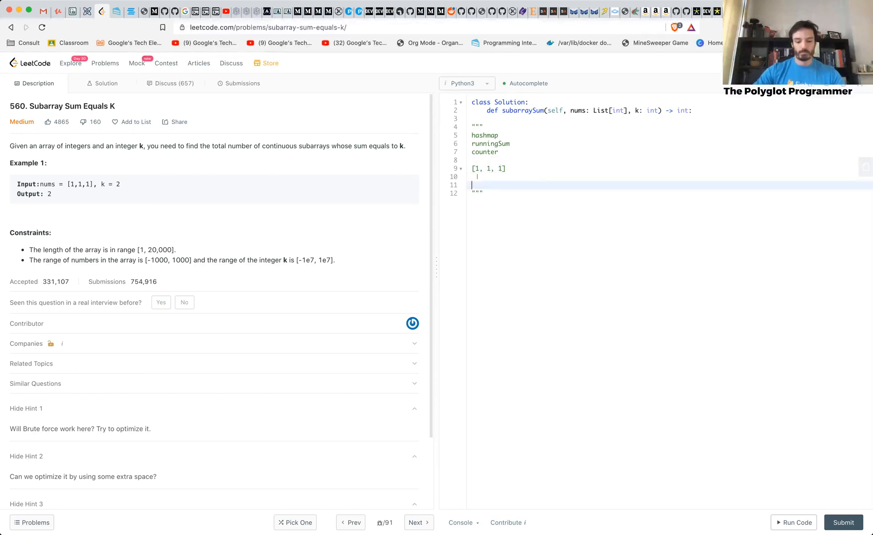
{"action": "type", "text": "runninSum = 3"}
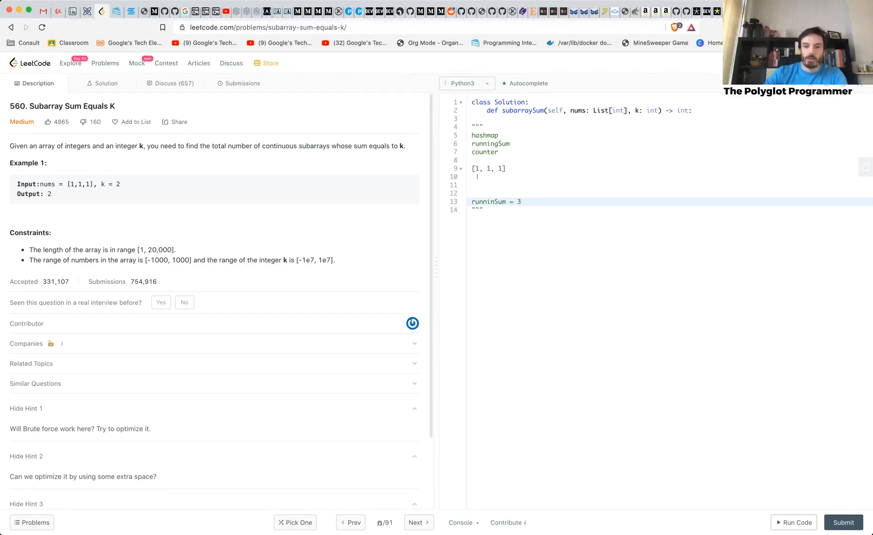
{"action": "type", "text": "t"}
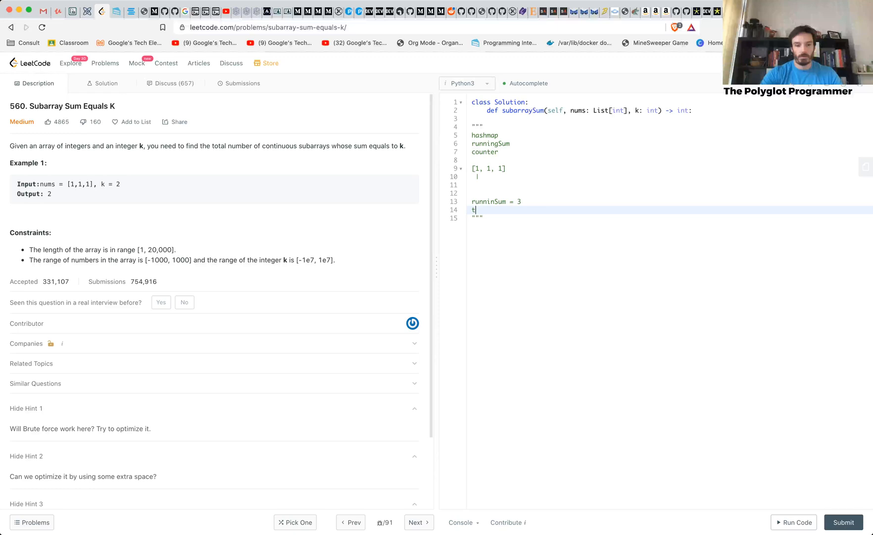
{"action": "type", "text": "arget = 2"}
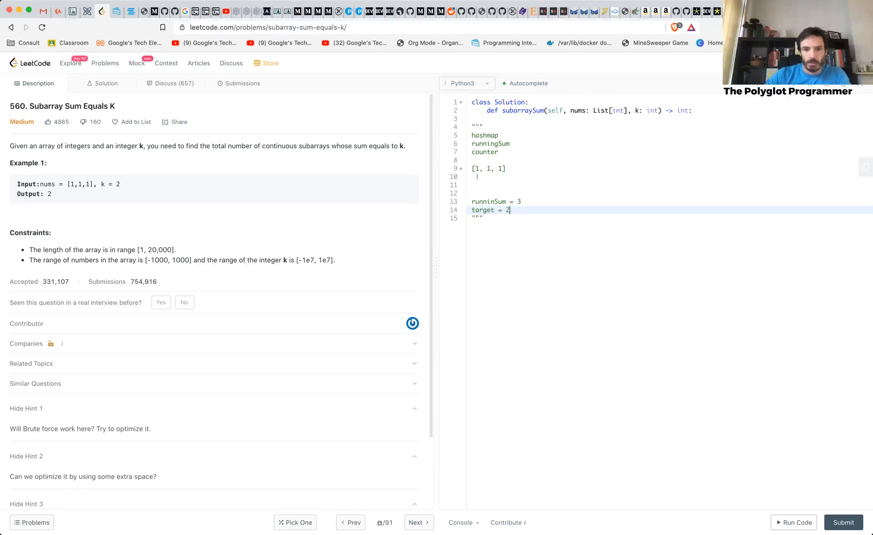
- Add the trace line map = {0: 1} to the notes
{"action": "type", "text": "m"}
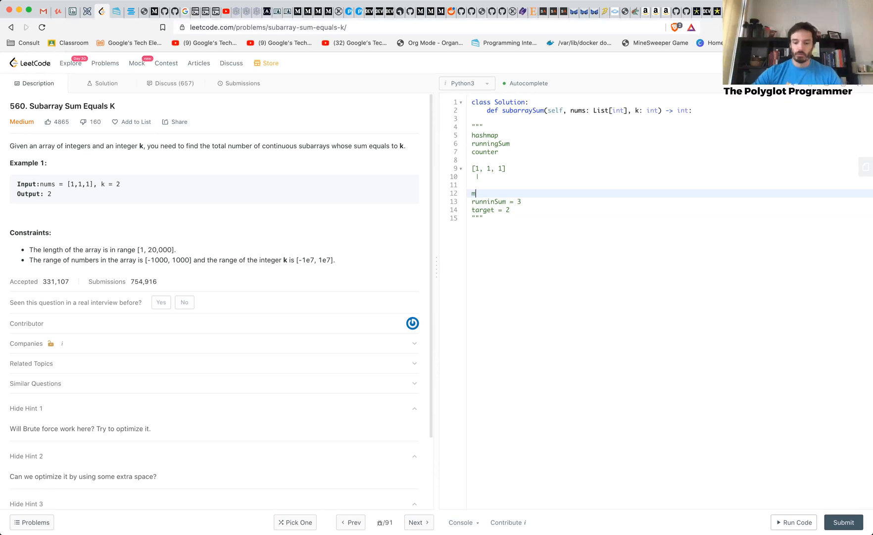
{"action": "type", "text": "ap"}
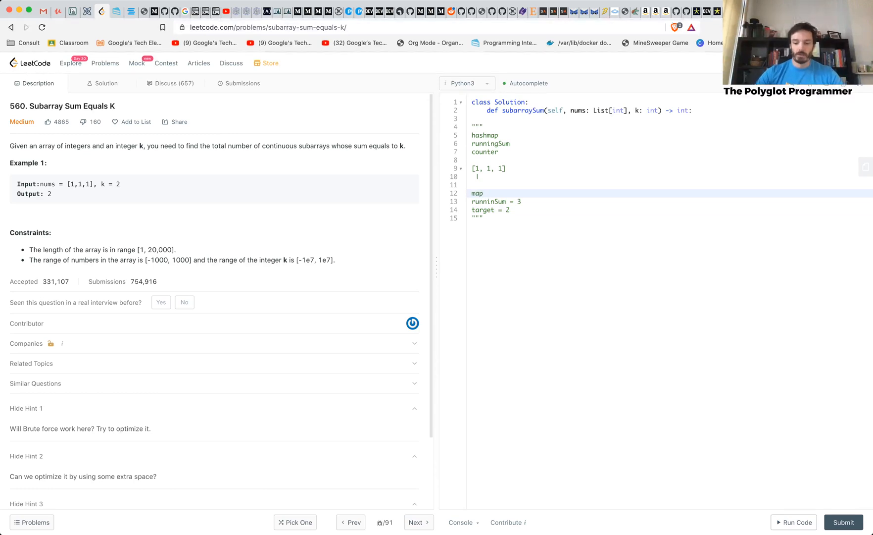
{"action": "type", "text": "= {0}"}
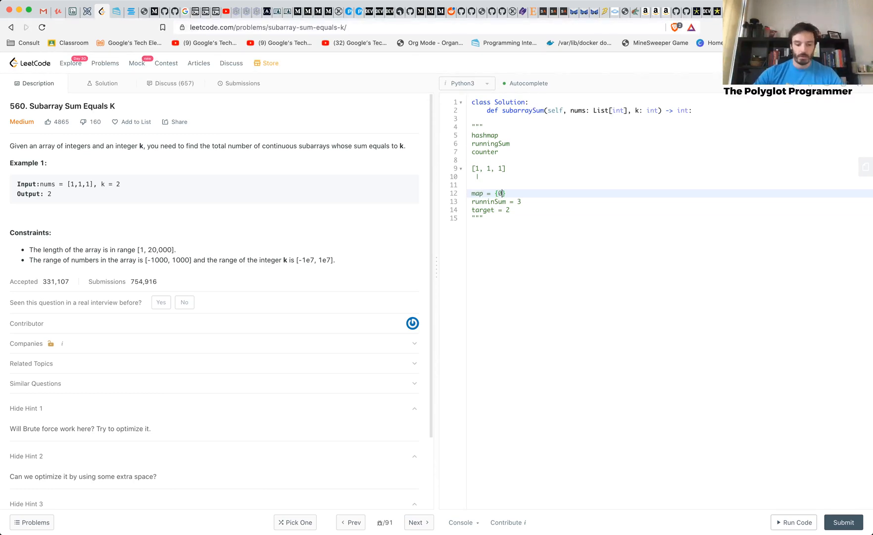
{"action": "type", "text": ": 1"}
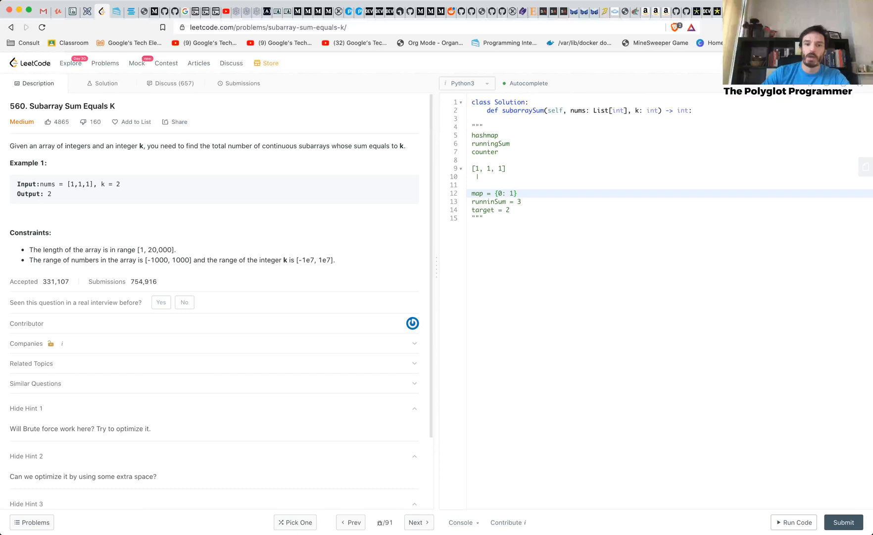
- Change runninSum to 1 and insert counter = 0 above the target line
{"action": "left_click", "coordinate": [480, 176]}
{"action": "type", "text": "0"}
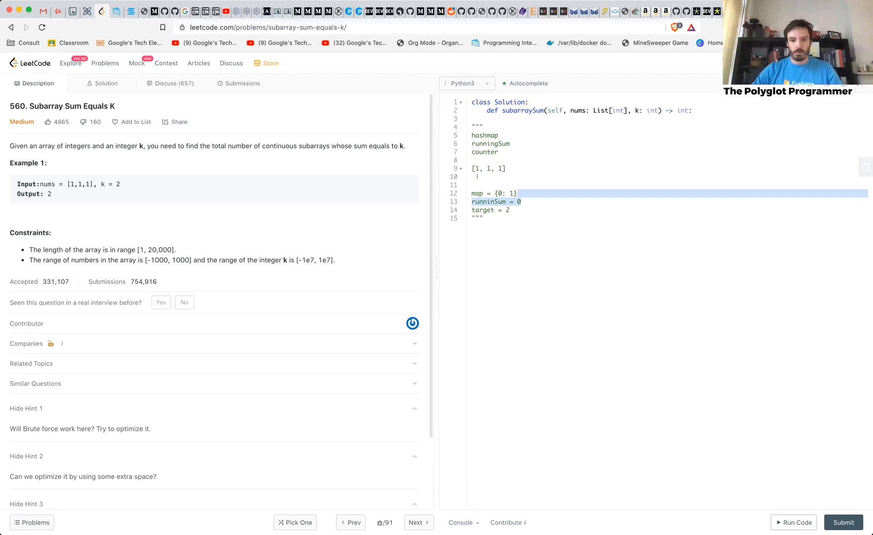
{"action": "type", "text": "counter = 0"}
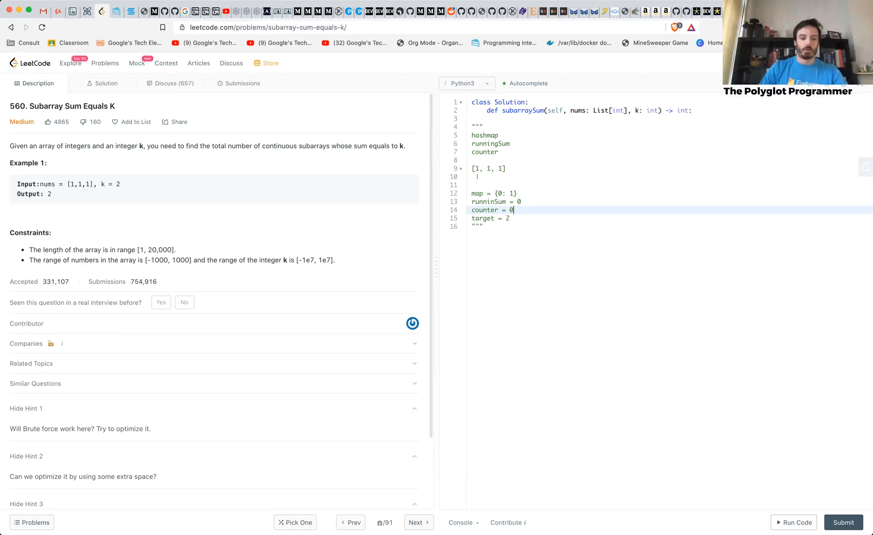
{"action": "type", "text": "1"}
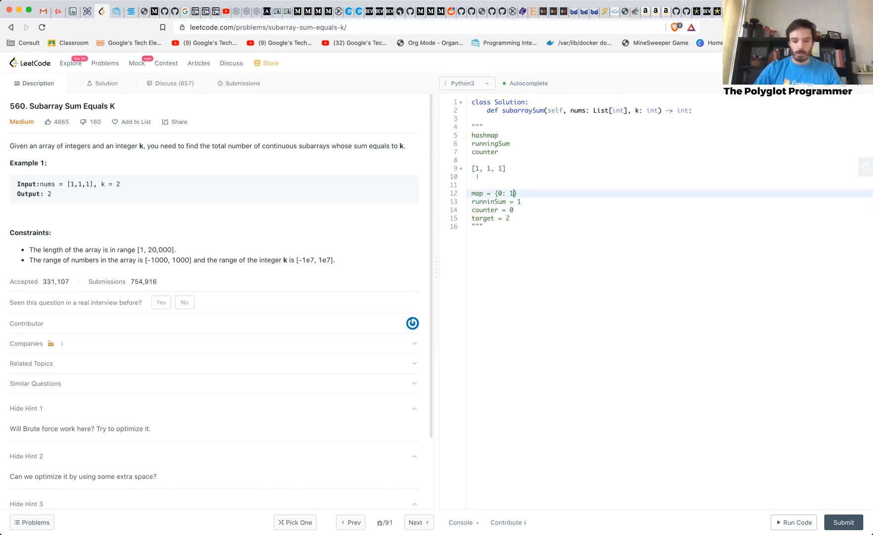
- Extend map to {0: 1, 1: 1, 2: 1} and set runninSum to 3 in the trace
{"action": "type", "text": ", 1: 1"}
{"action": "left_click", "coordinate": [498, 202]}
{"action": "type", "text": "2"}
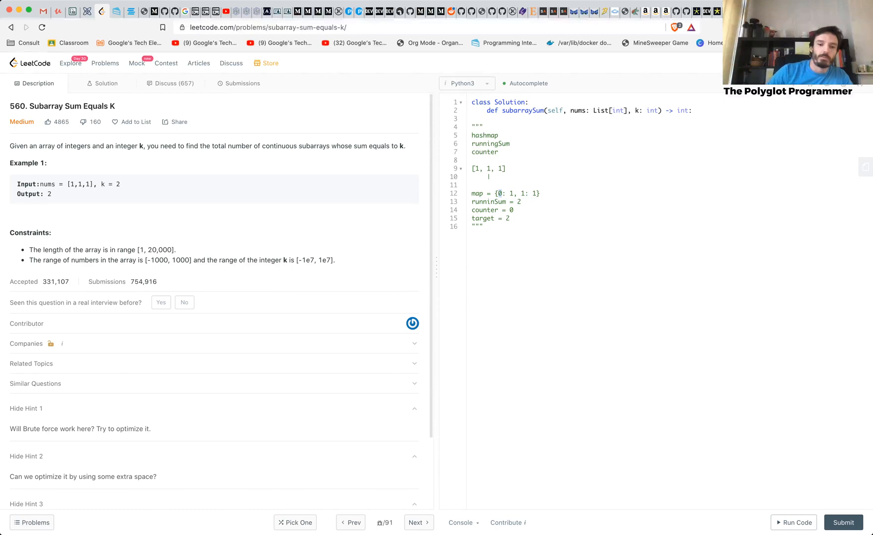
{"action": "left_click", "coordinate": [513, 194]}
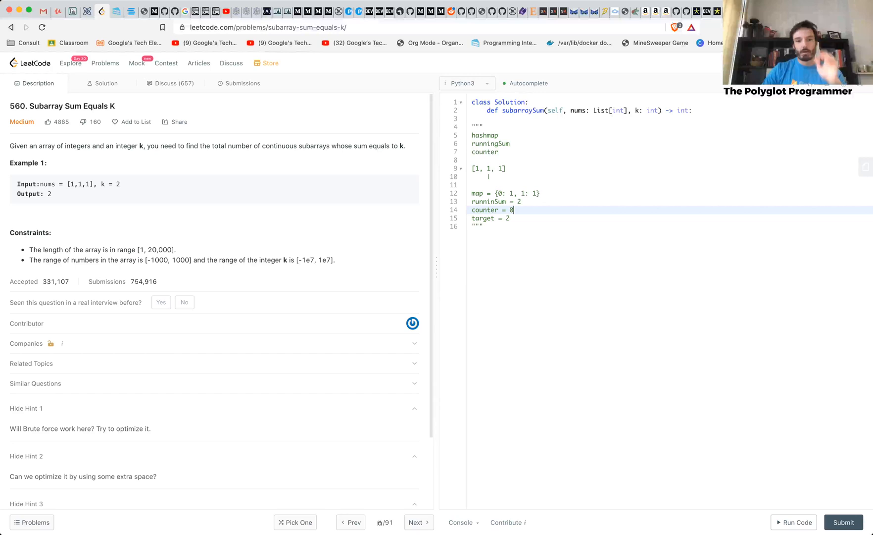
{"action": "type", "text": "1"}
{"action": "left_click", "coordinate": [670, 193]}
{"action": "type", "text": ", 2:"}
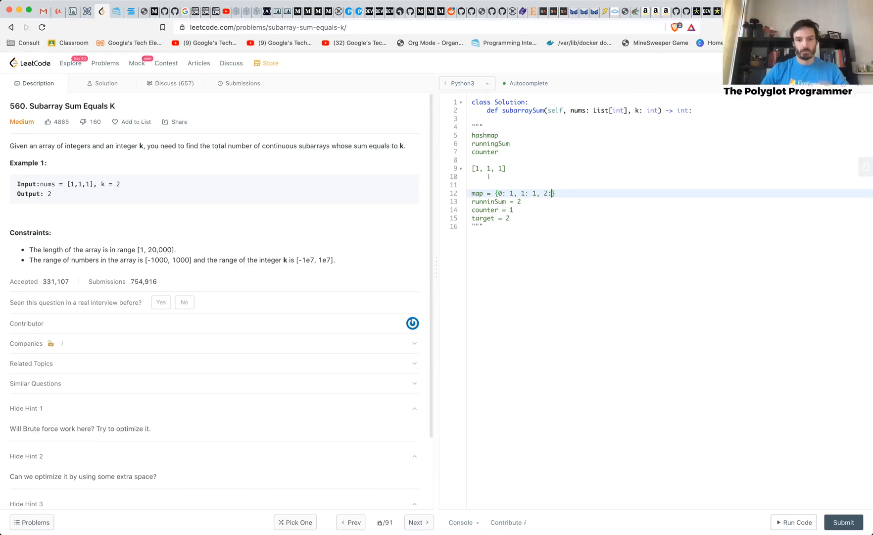
{"action": "type", "text": "1"}
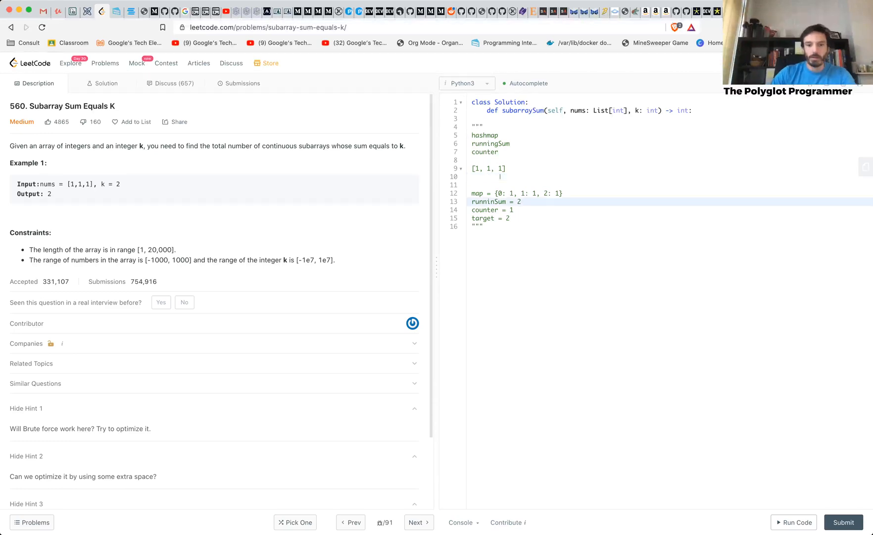
{"action": "type", "text": "3"}
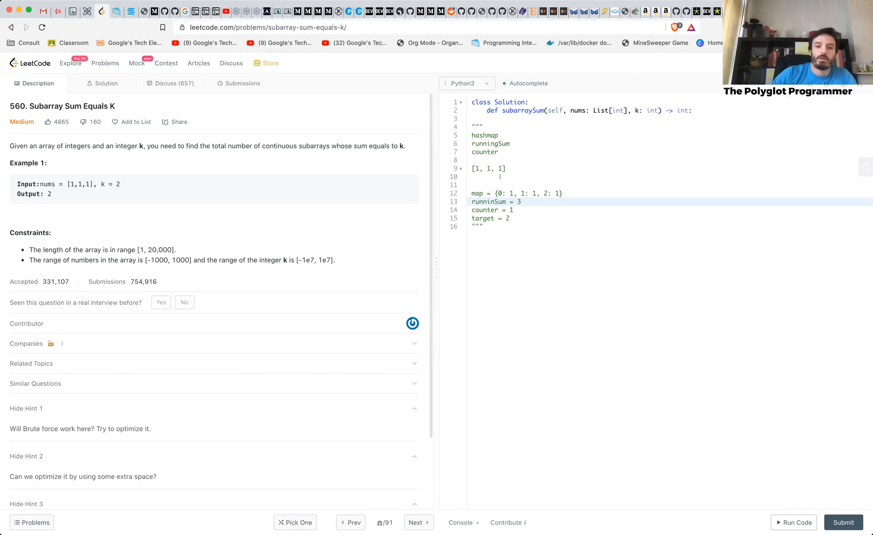
- Update the trace's counter value to 2
{"action": "double_click", "coordinate": [483, 218]}
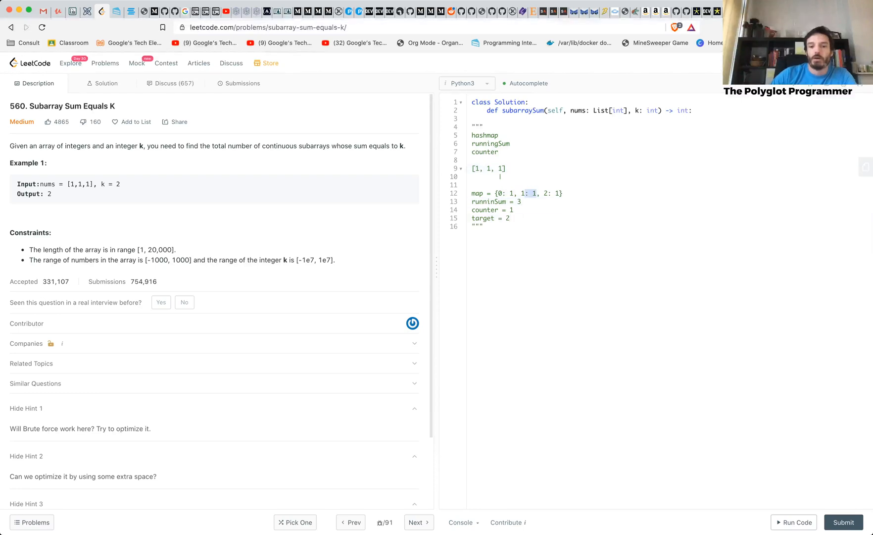
{"action": "left_click", "coordinate": [514, 210]}
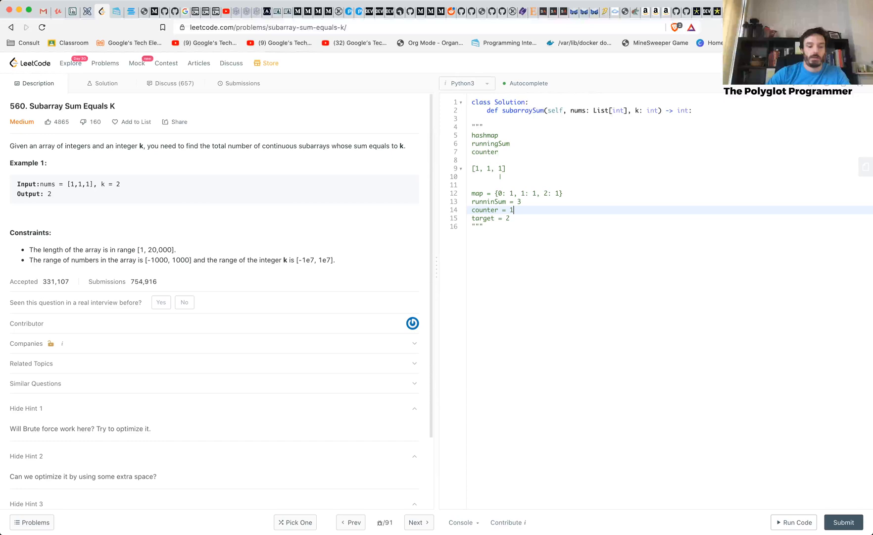
{"action": "type", "text": "2"}
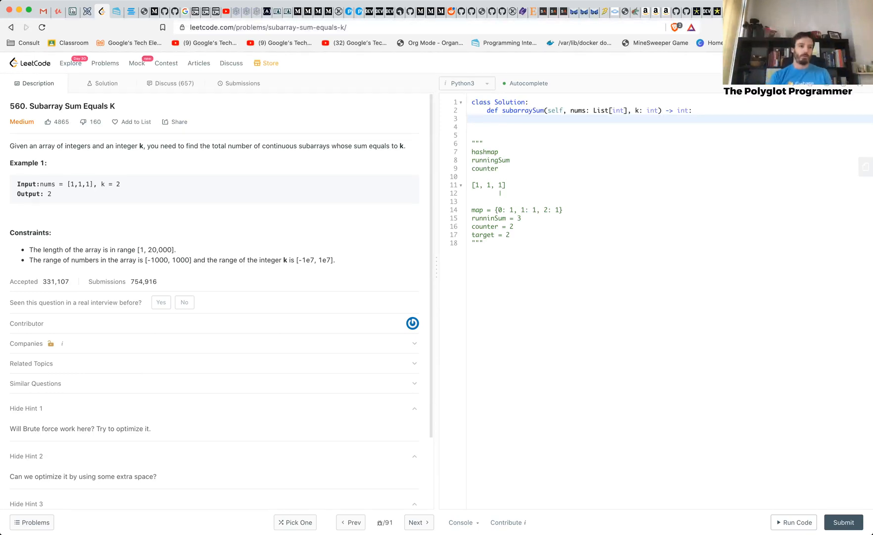
- Initialize runningSum = 0, sums = {0: 1} and counter = 0 in the method body
{"action": "left_click", "coordinate": [501, 119]}
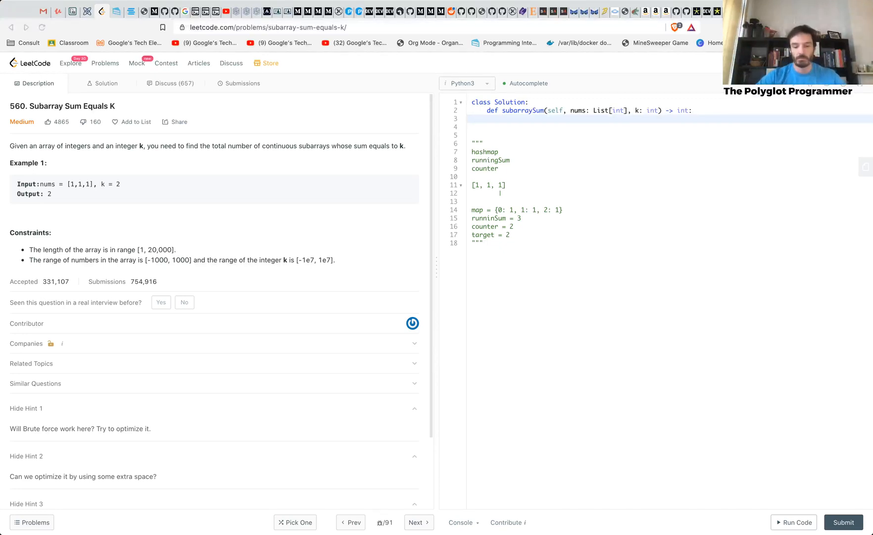
{"action": "type", "text": "runningSum"}
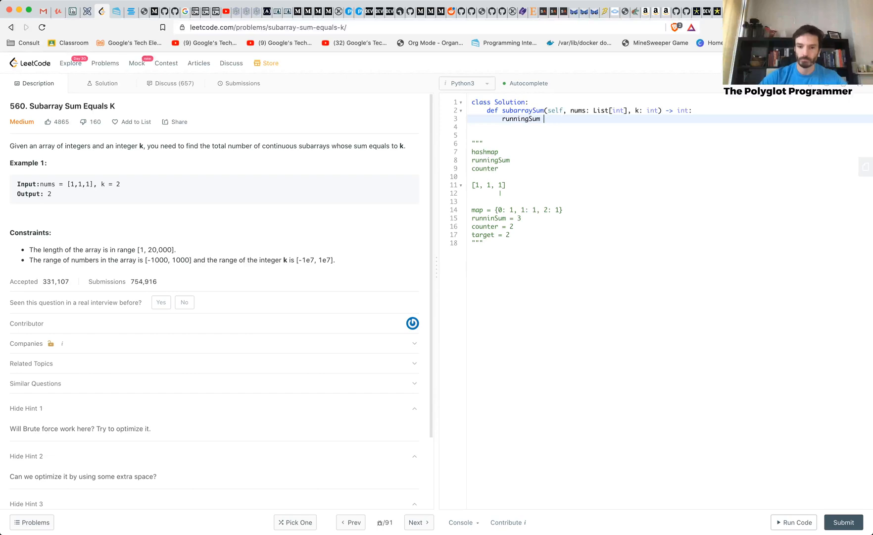
{"action": "type", "text": "= 0"}
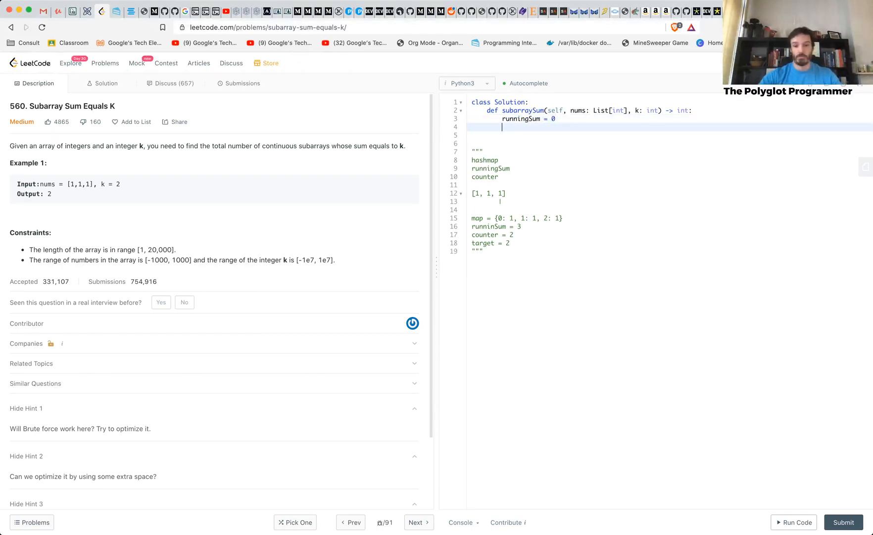
{"action": "type", "text": "sums ="}
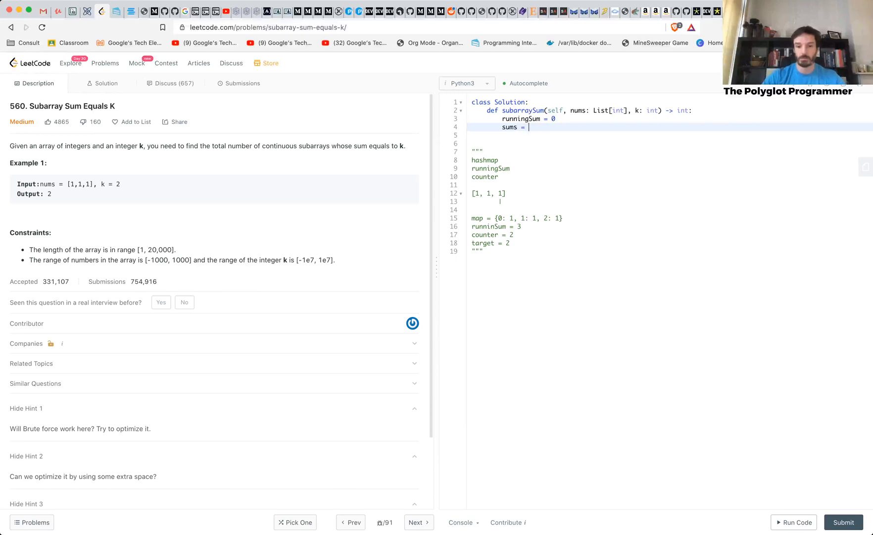
{"action": "type", "text": "{"}
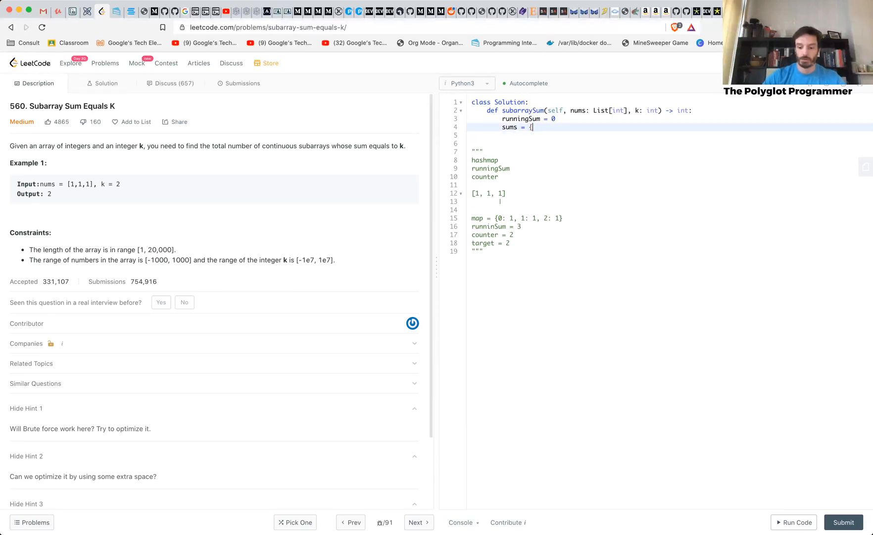
{"action": "type", "text": "0: 1"}
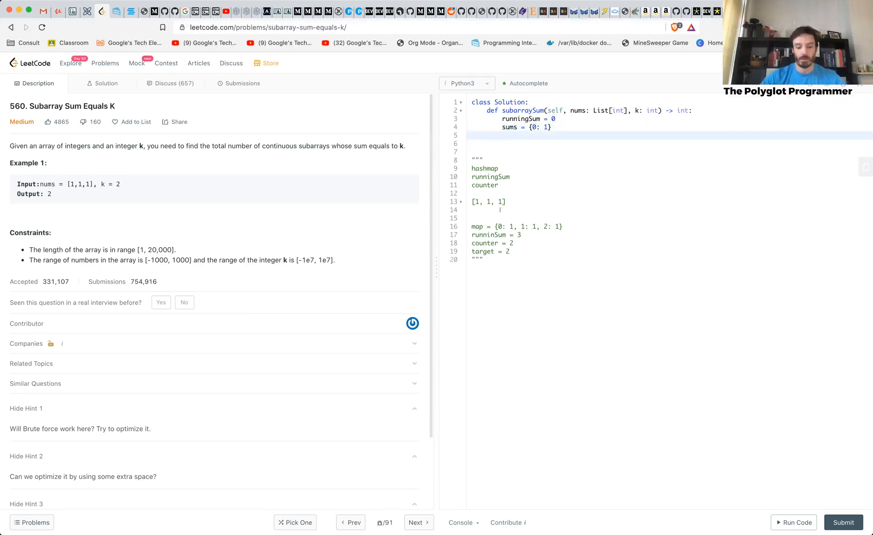
{"action": "type", "text": "counter = 0"}
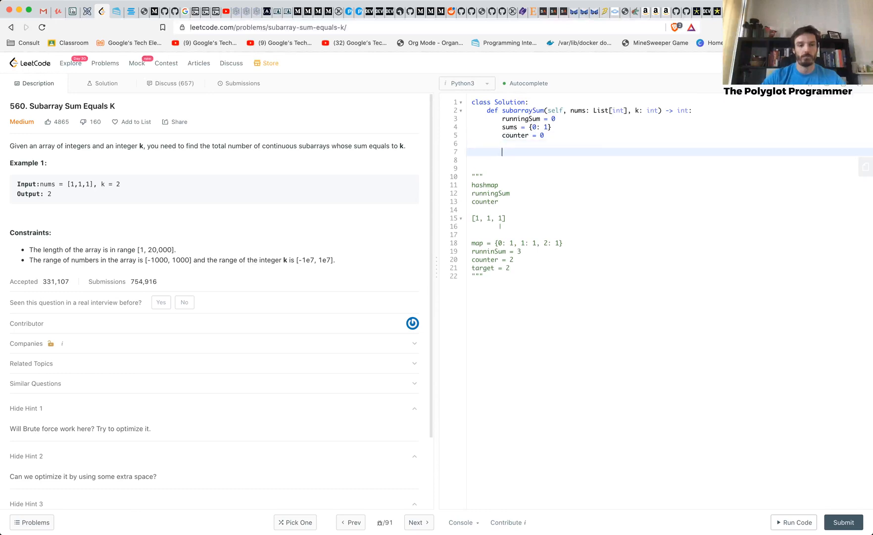
- Loop for i in range(len(nums)), adding nums[i] to runningSum each iteration
{"action": "type", "text": "for i in range"}
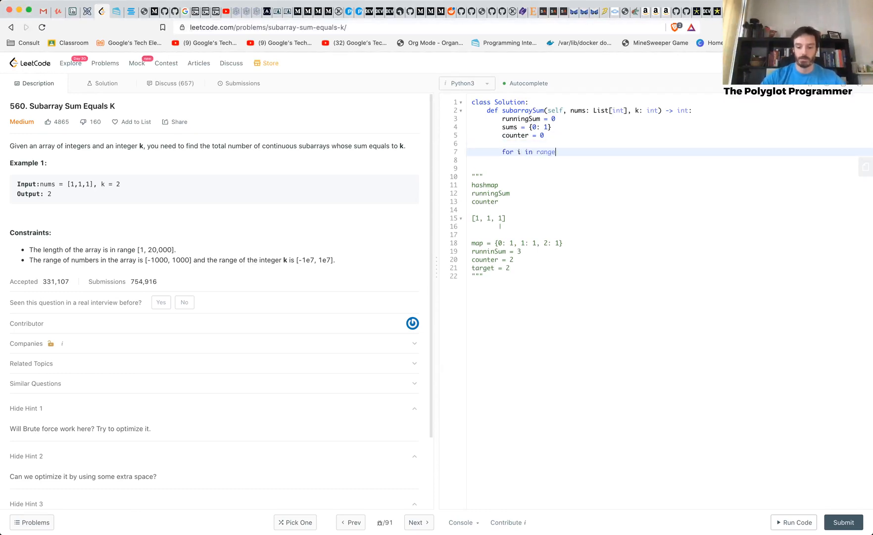
{"action": "type", "text": "(len"}
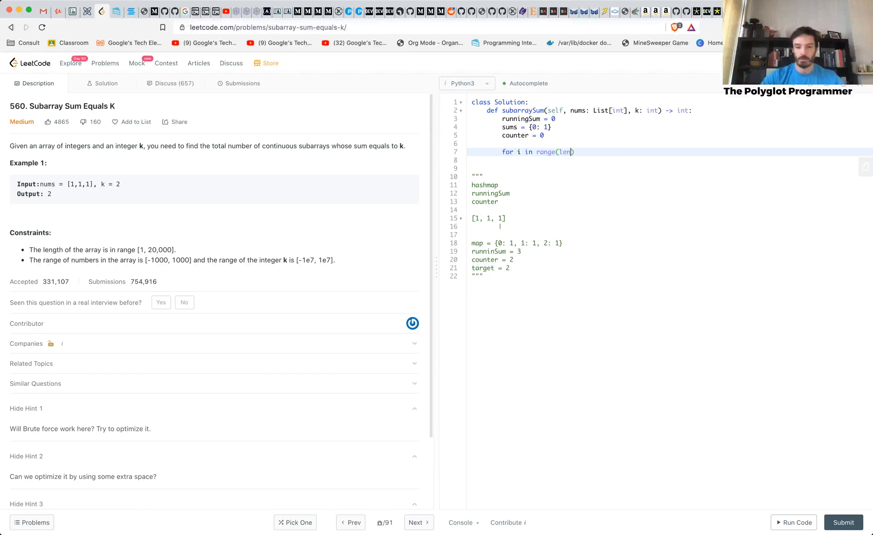
{"action": "type", "text": "nums)"}
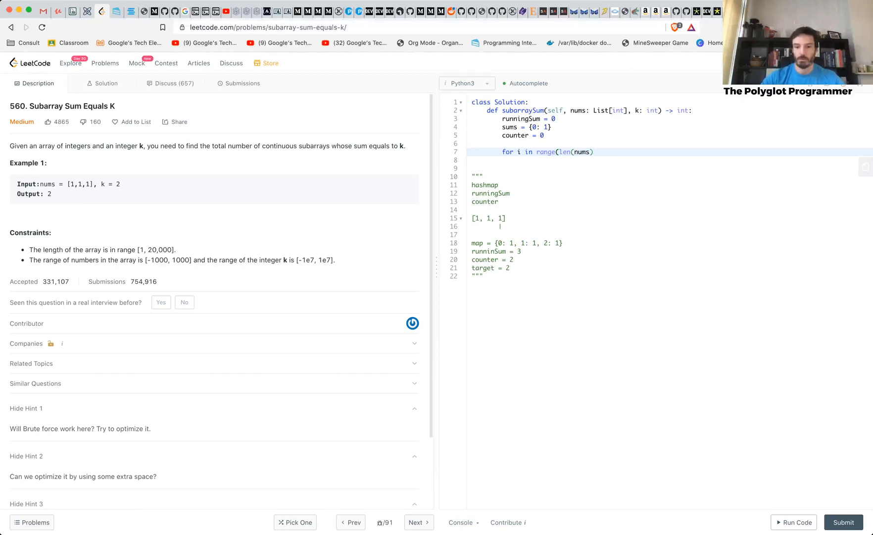
{"action": "type", "text": "):"}
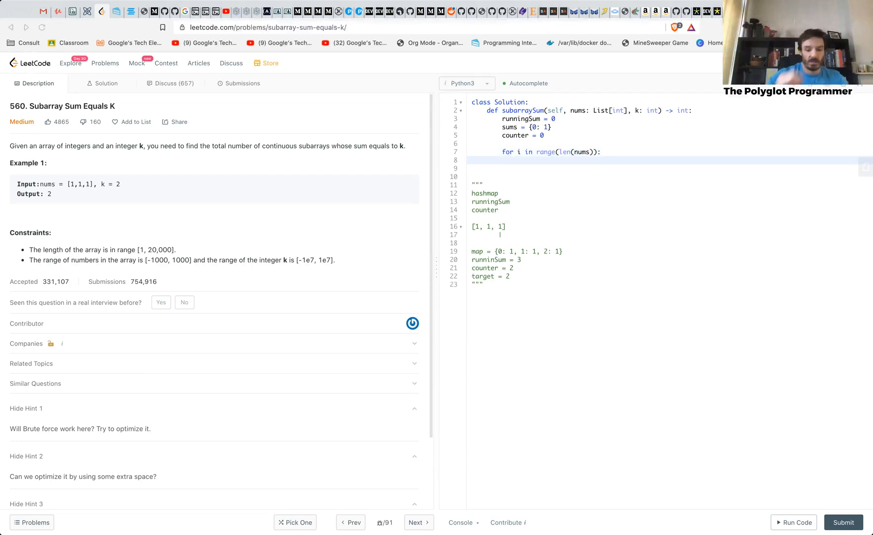
{"action": "type", "text": "runningSum"}
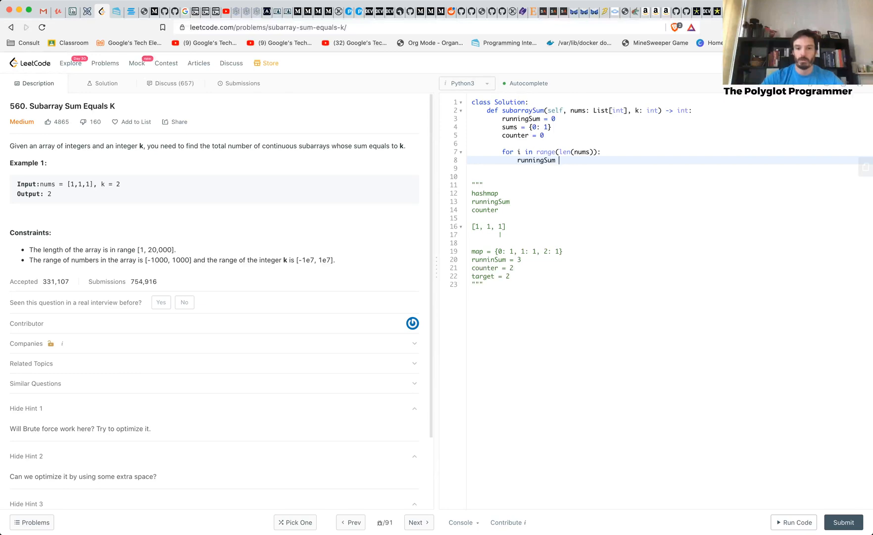
{"action": "type", "text": "+= num"}
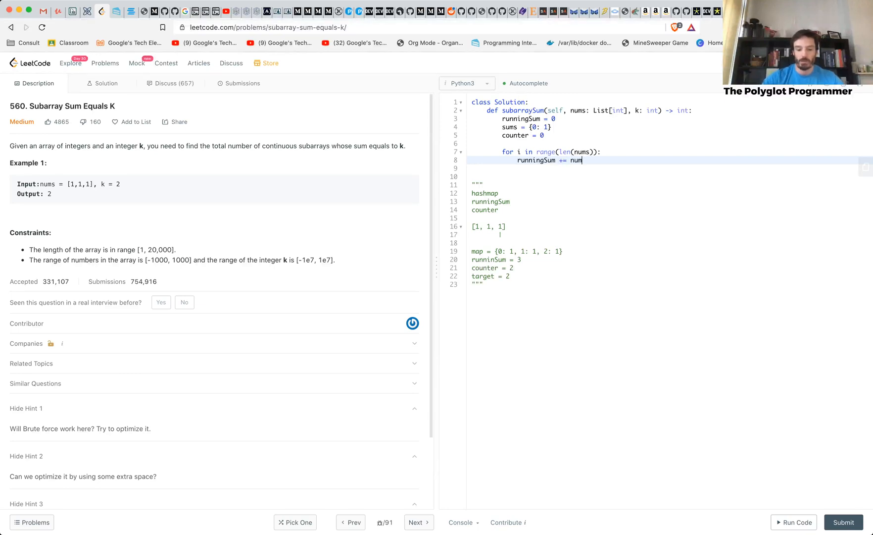
{"action": "type", "text": "[i]"}
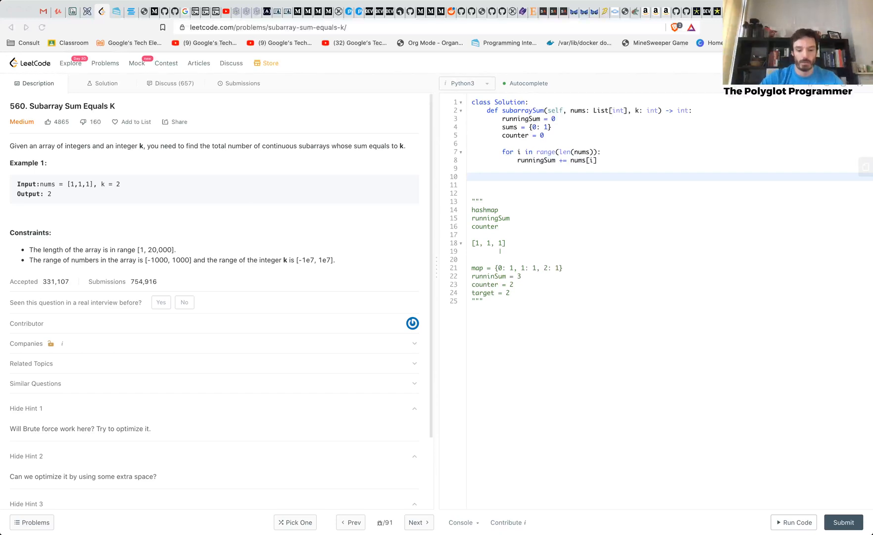
- Add the check if runningSum - k in sums inside the loop
{"action": "type", "text": "if"}
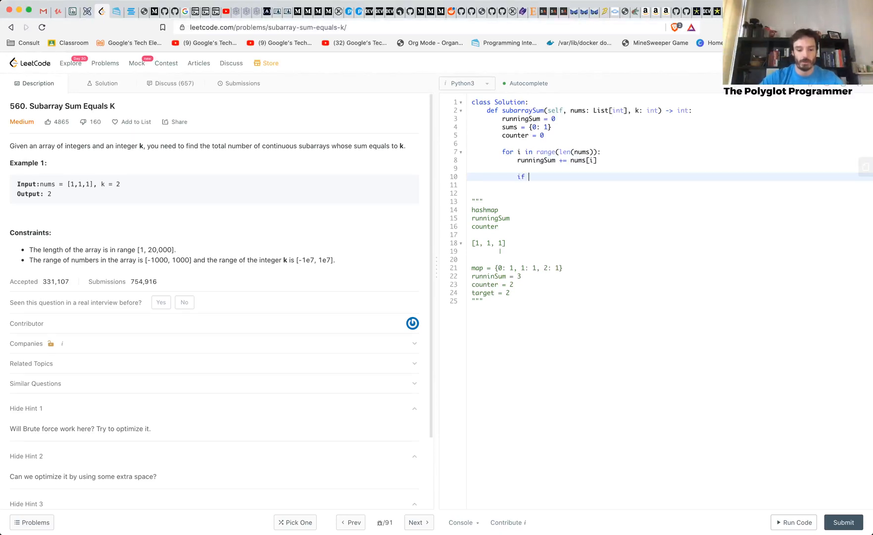
{"action": "type", "text": "runningSum - k"}
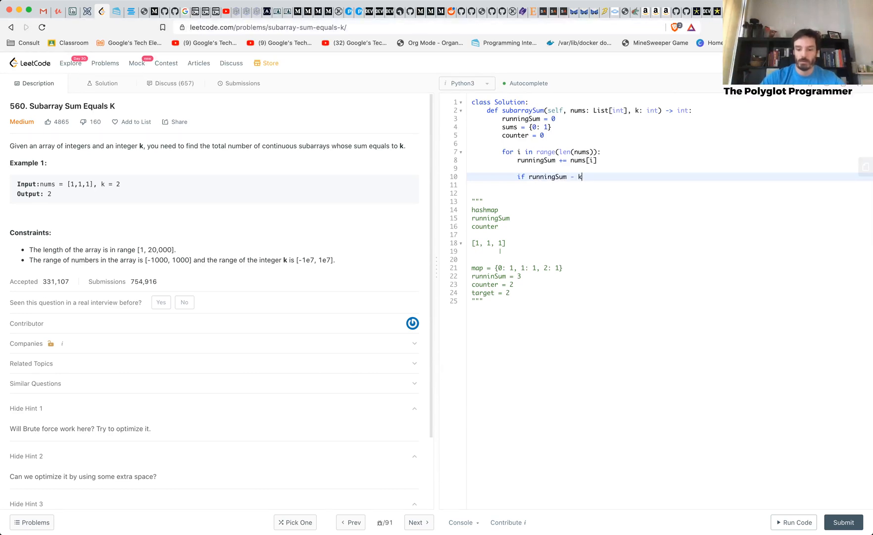
{"action": "type", "text": "in"}
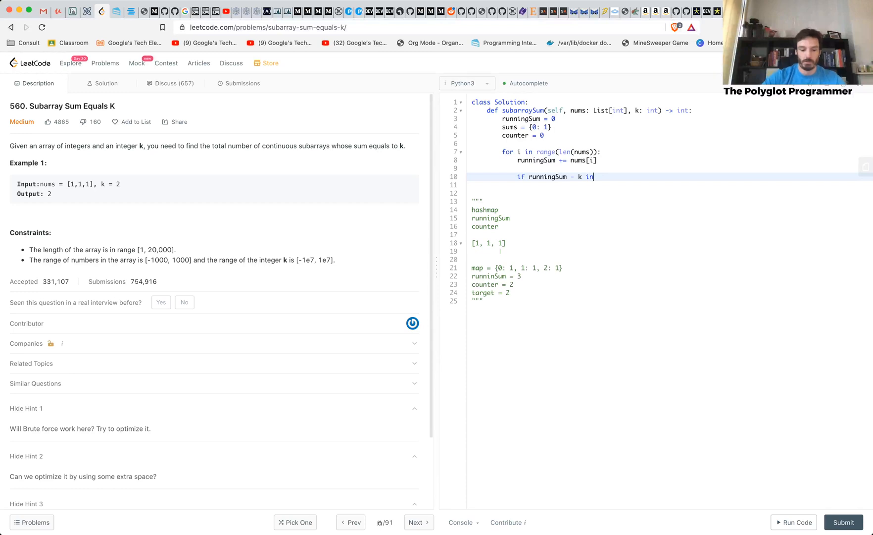
{"action": "type", "text": "sums"}
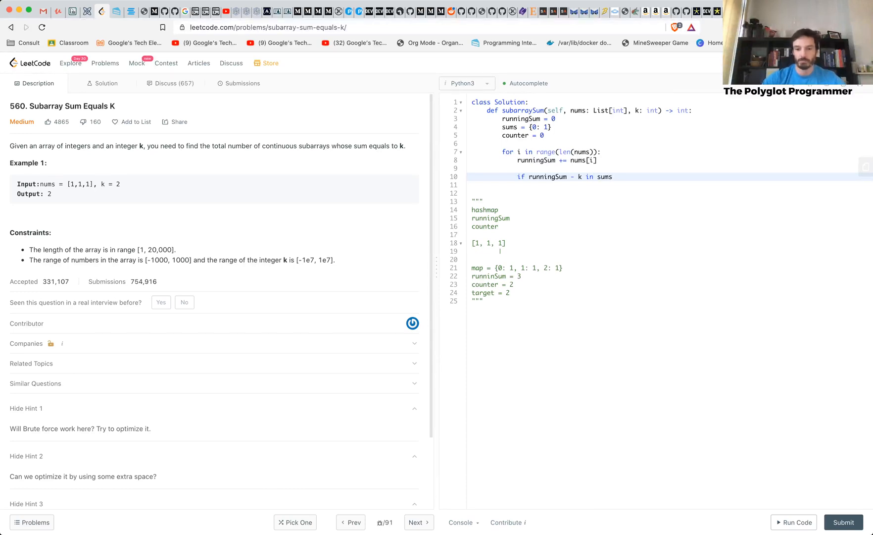
{"action": "type", "text": ":"}
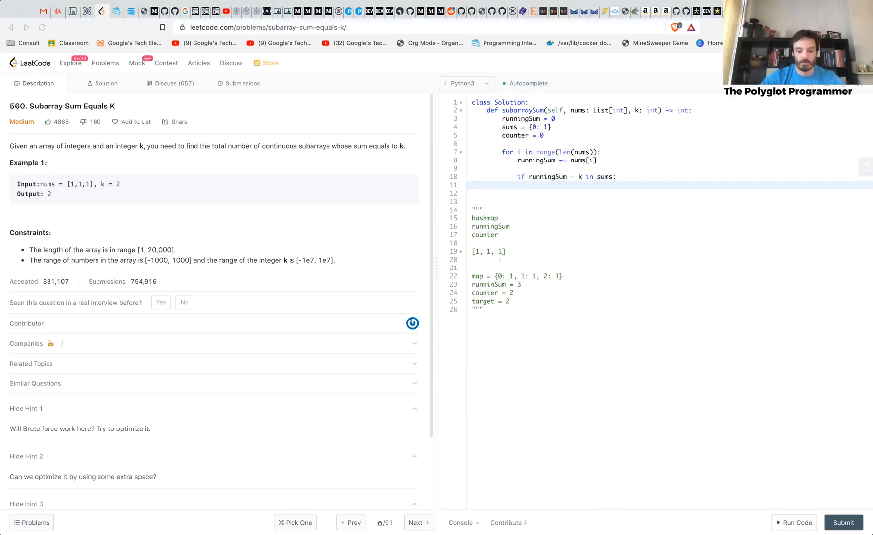
- Under the if, add counter += sums[runningSum - k]
{"action": "type", "text": "counter"}
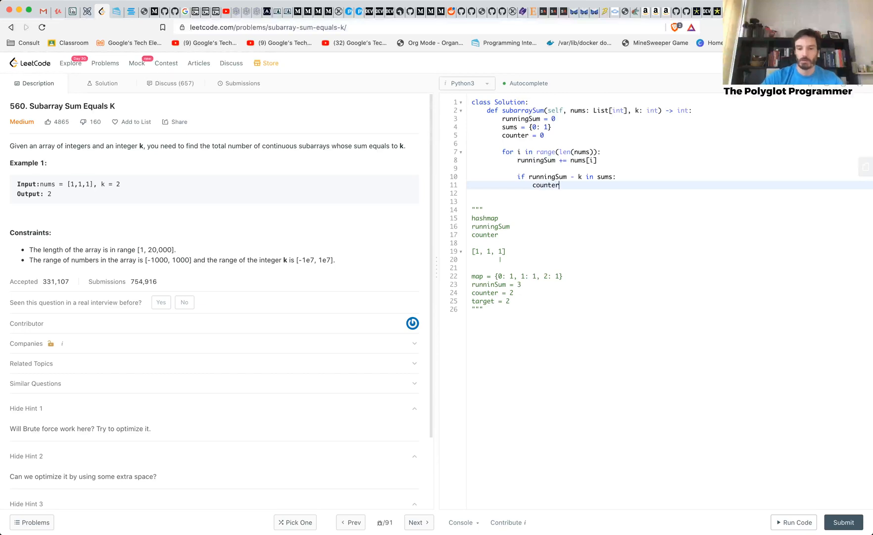
{"action": "type", "text": "+="}
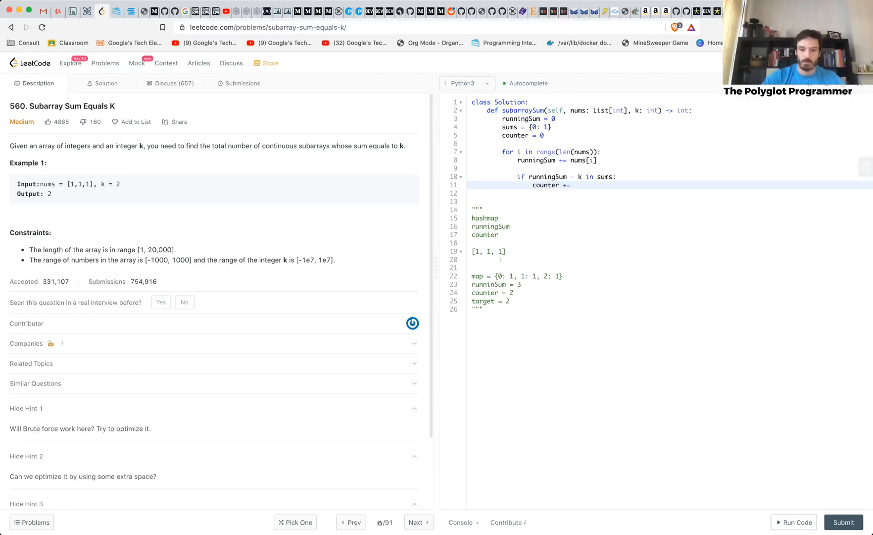
{"action": "type", "text": "sum"}
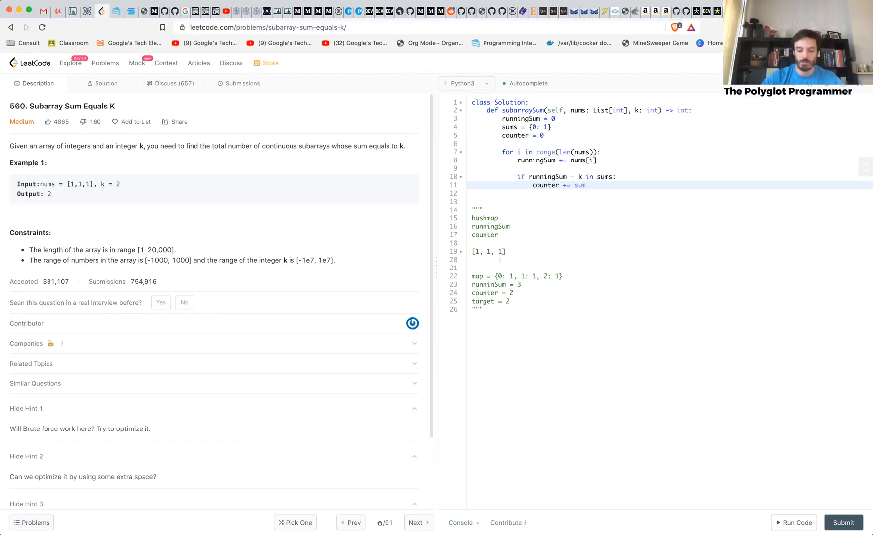
{"action": "type", "text": "sums[runni]"}
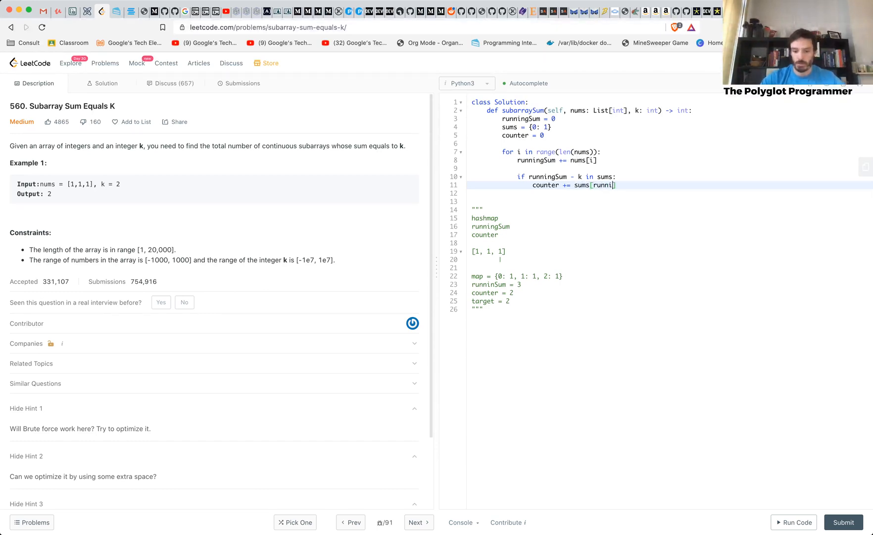
{"action": "type", "text": "ngSum -"}
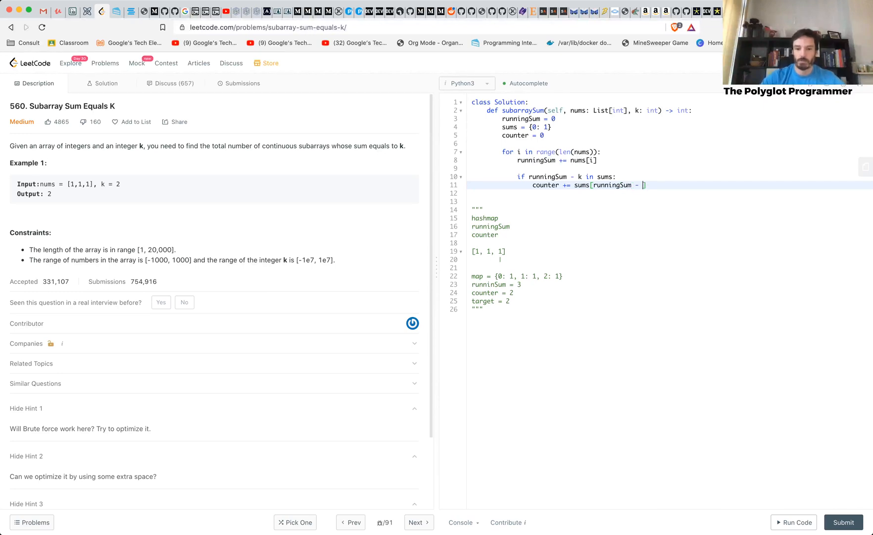
{"action": "type", "text": "k"}
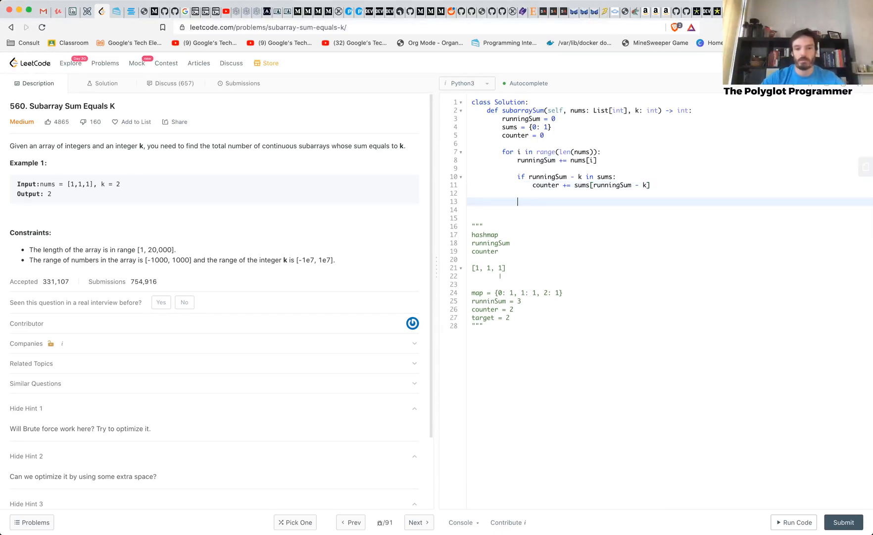
- Add sums[runningSum] = sums.setdefault(runningSum, 0) + 1 inside the loop
{"action": "type", "text": "sums[ru"}
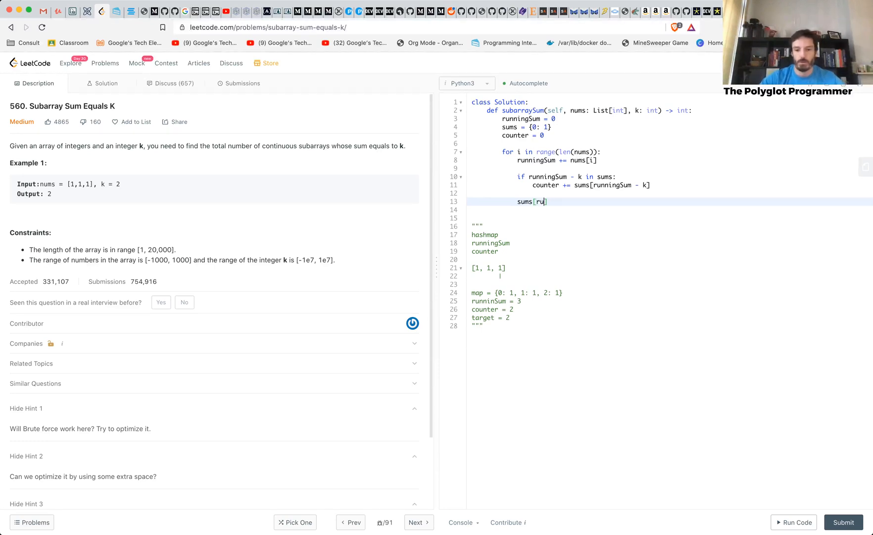
{"action": "type", "text": "nningSum"}
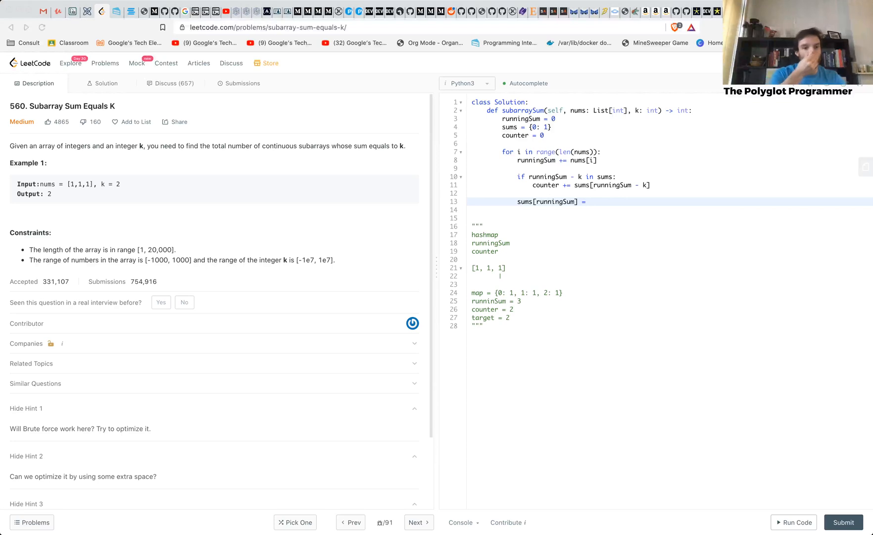
{"action": "type", "text": "sum"}
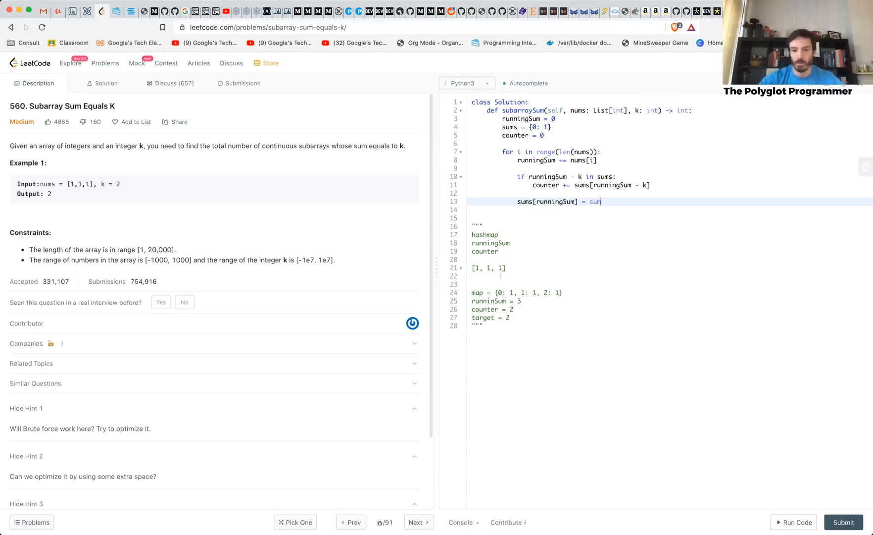
{"action": "type", "text": "s."}
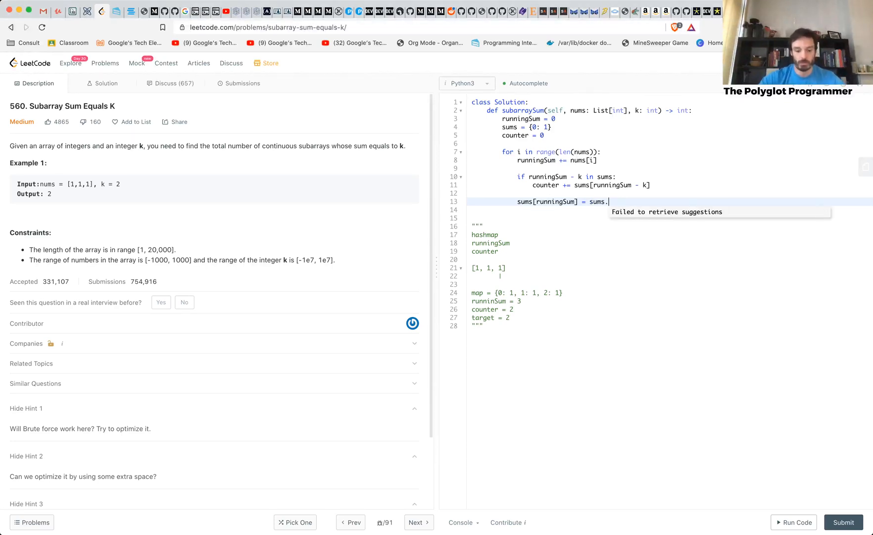
{"action": "type", "text": "setdefault()"}
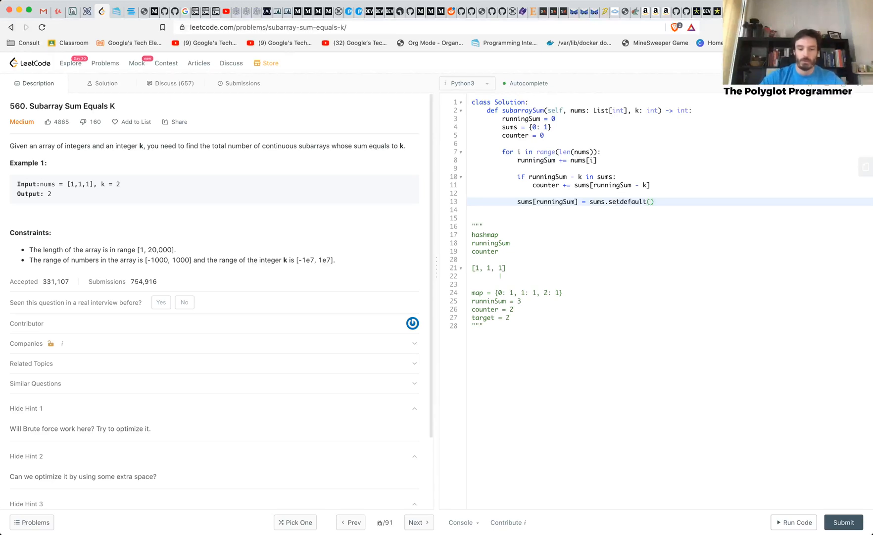
{"action": "type", "text": "runnin"}
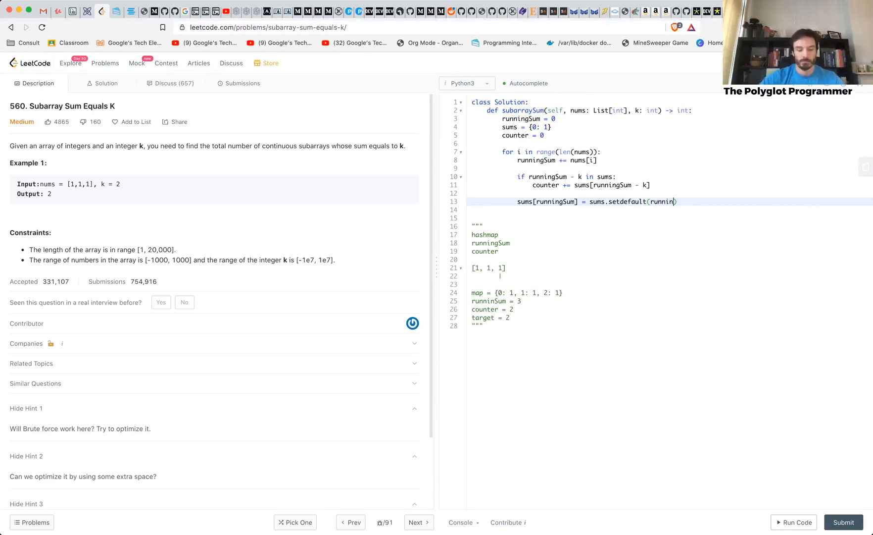
{"action": "type", "text": "gSum"}
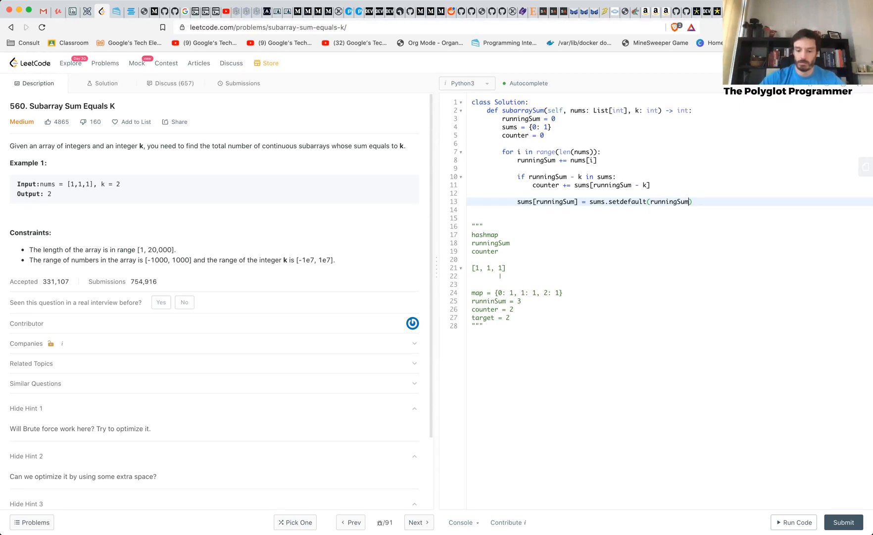
{"action": "type", "text": ", 0"}
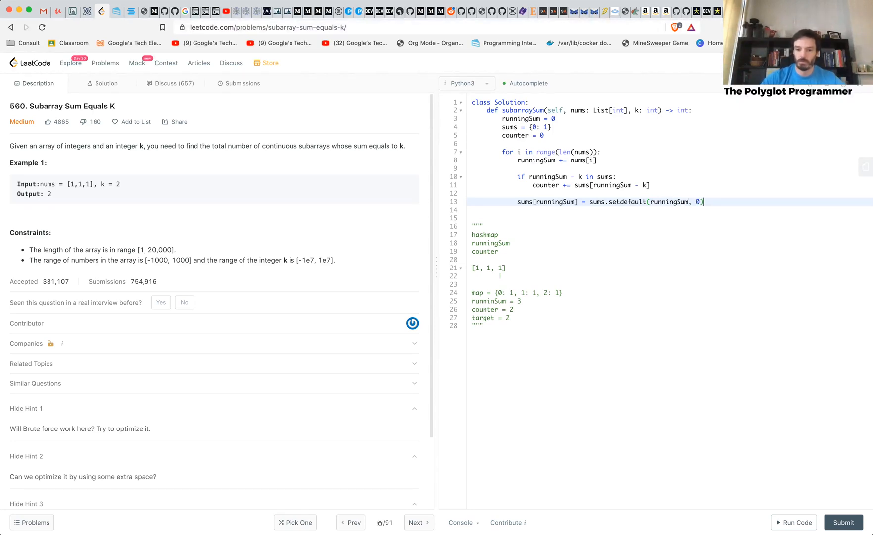
{"action": "type", "text": "+"}
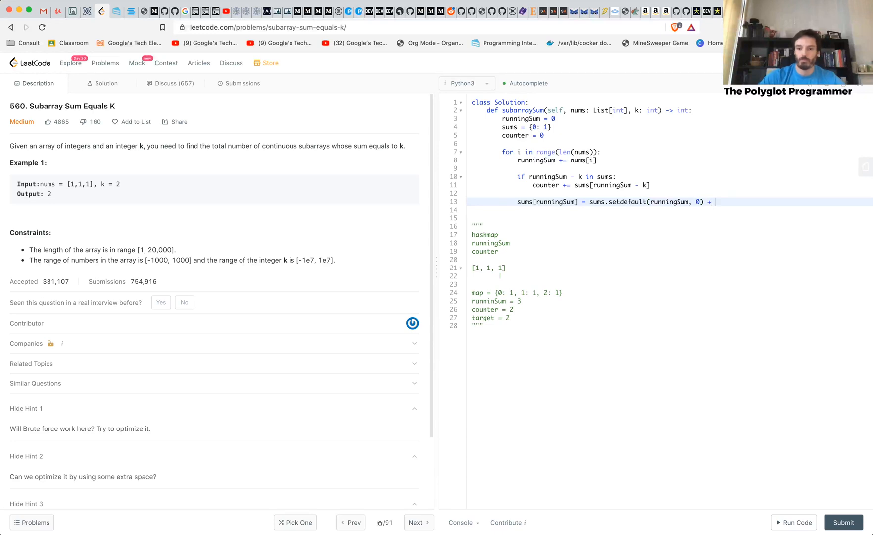
{"action": "type", "text": "1"}
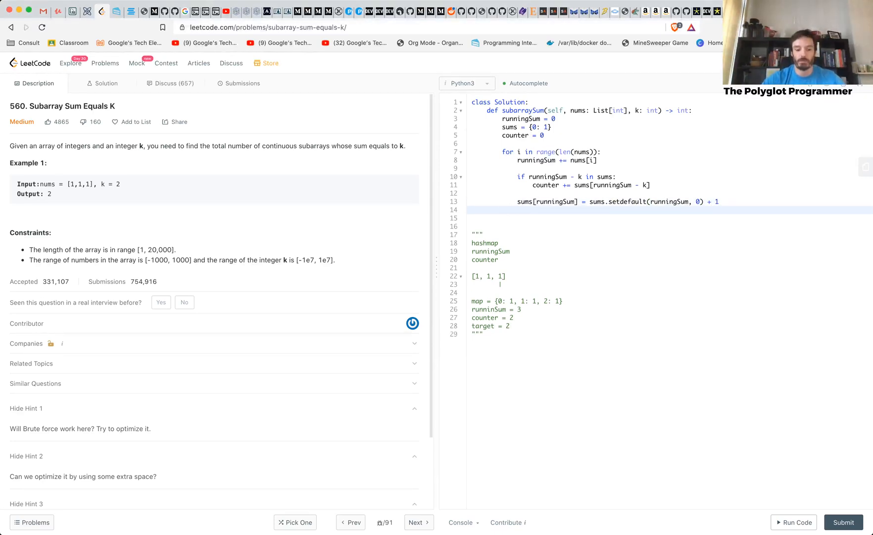
- Return counter after the loop
{"action": "type", "text": "re"}
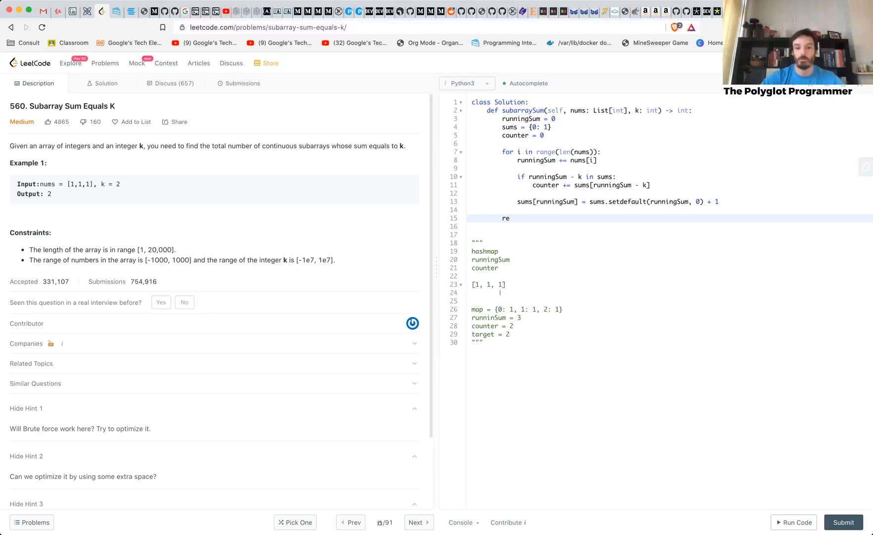
{"action": "type", "text": "turn"}
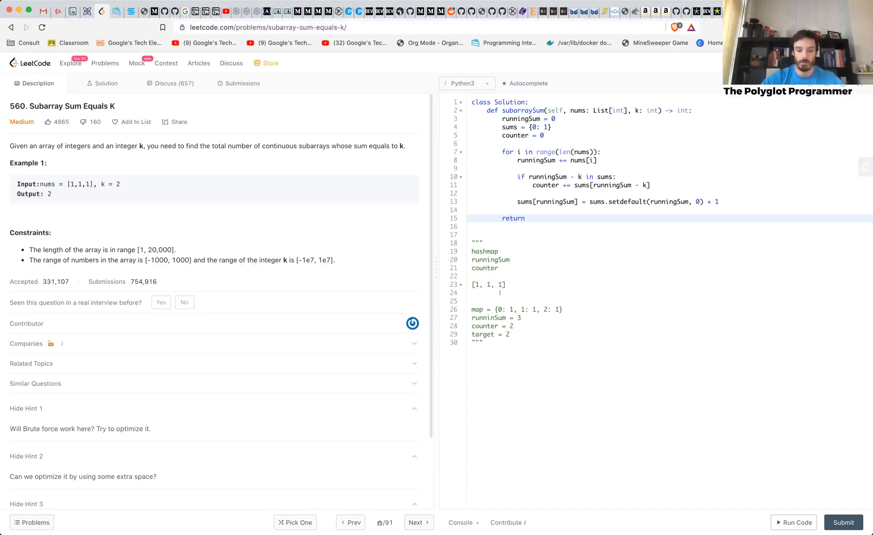
{"action": "type", "text": "counter"}
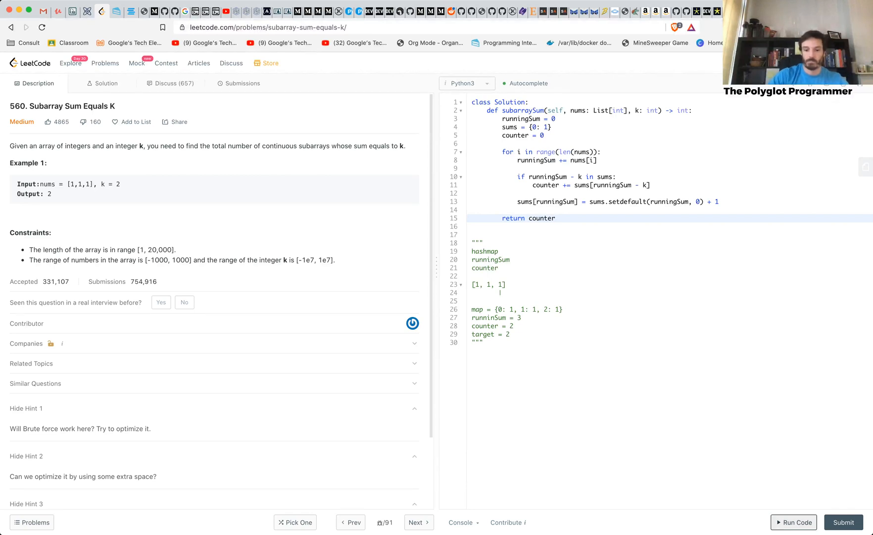
- Run the example test (output 2), then submit and get an Accepted result
{"action": "left_click", "coordinate": [793, 522]}
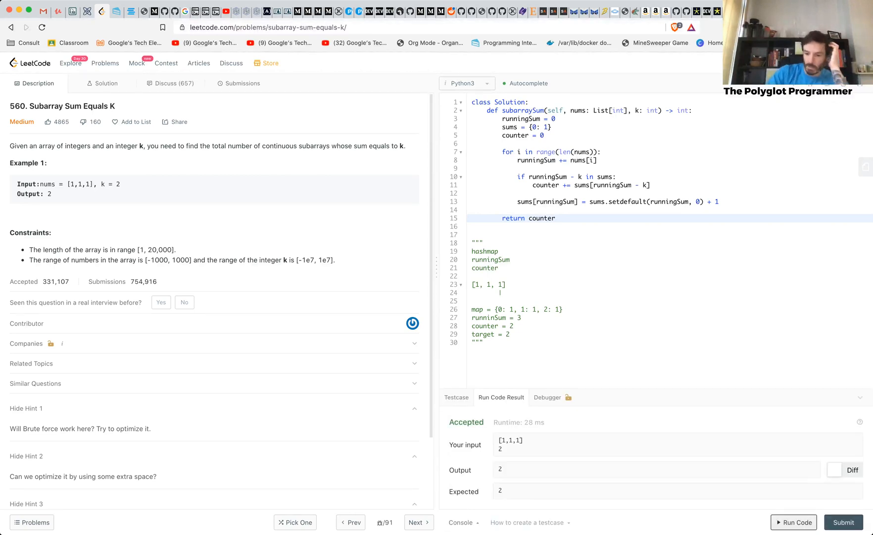
{"action": "left_click", "coordinate": [243, 83]}
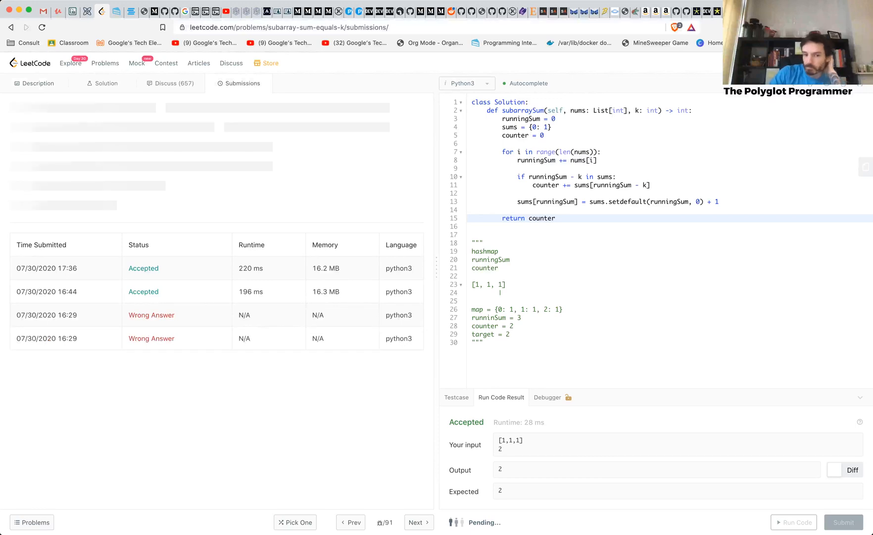
{"action": "left_click", "coordinate": [843, 522]}
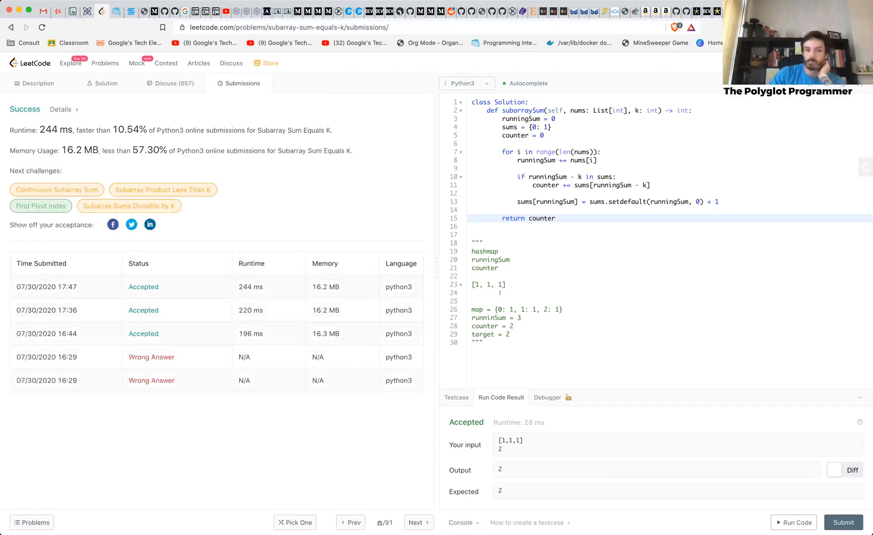